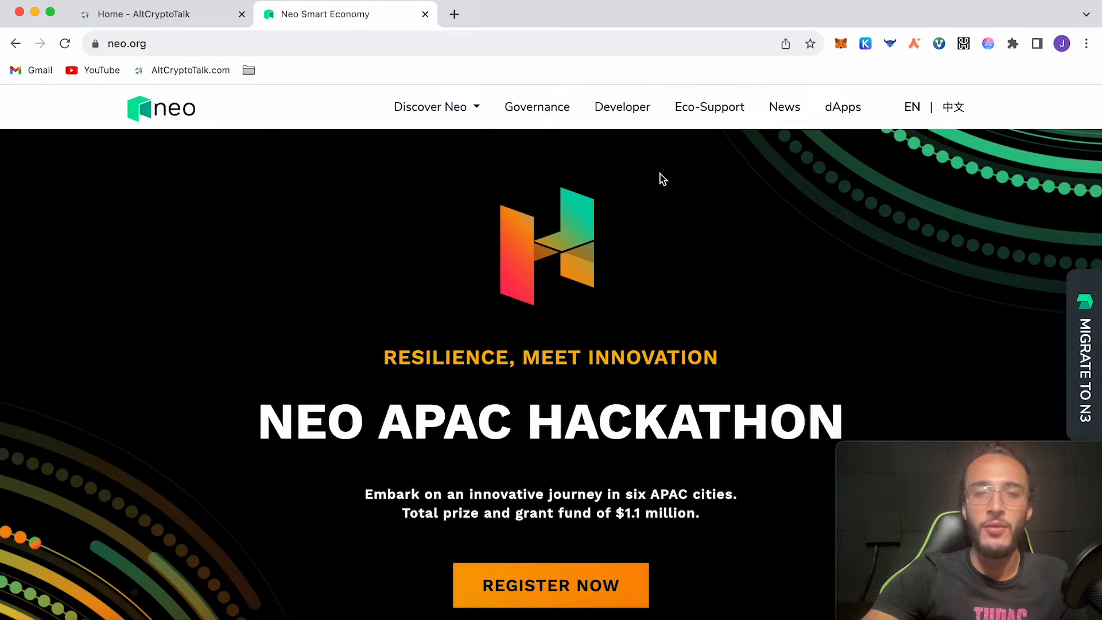
Step: Reach the neo.org wallet grid listing NeoLine, O3 Wallet and Neon Wallet via 'Find a Wallet'
scroll("down", 3)
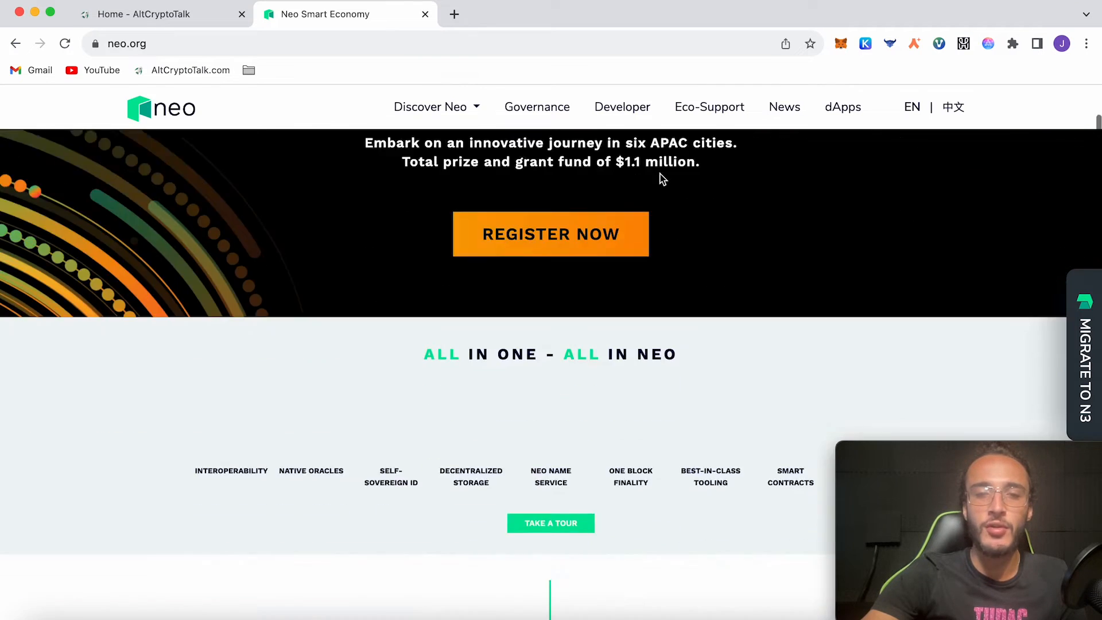
scroll("down", 3)
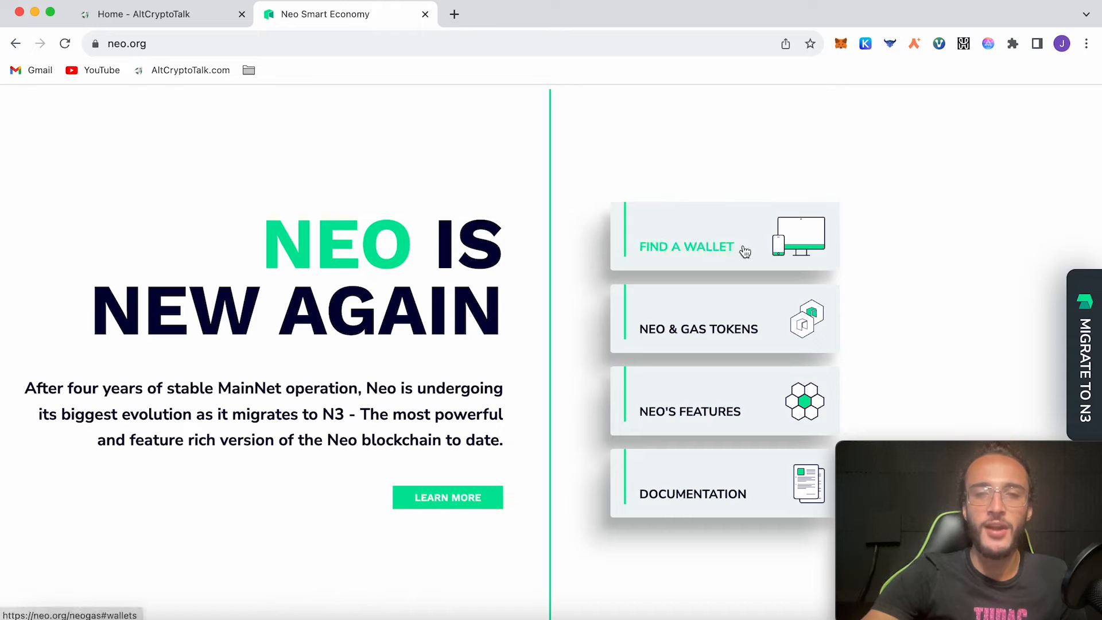
left_click(687, 246)
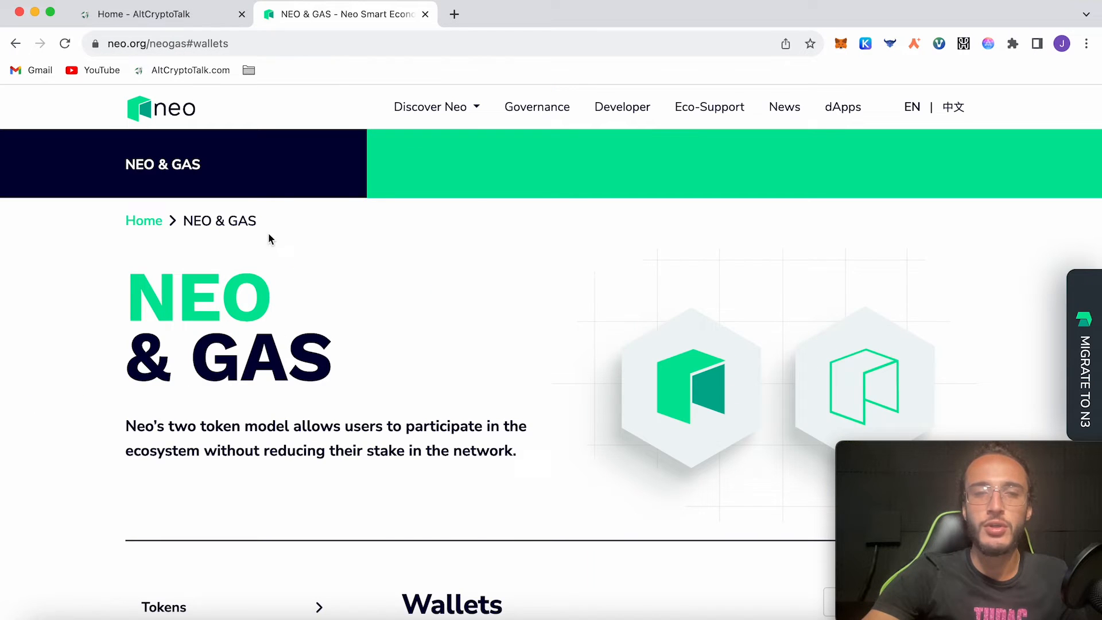
scroll("down", 3)
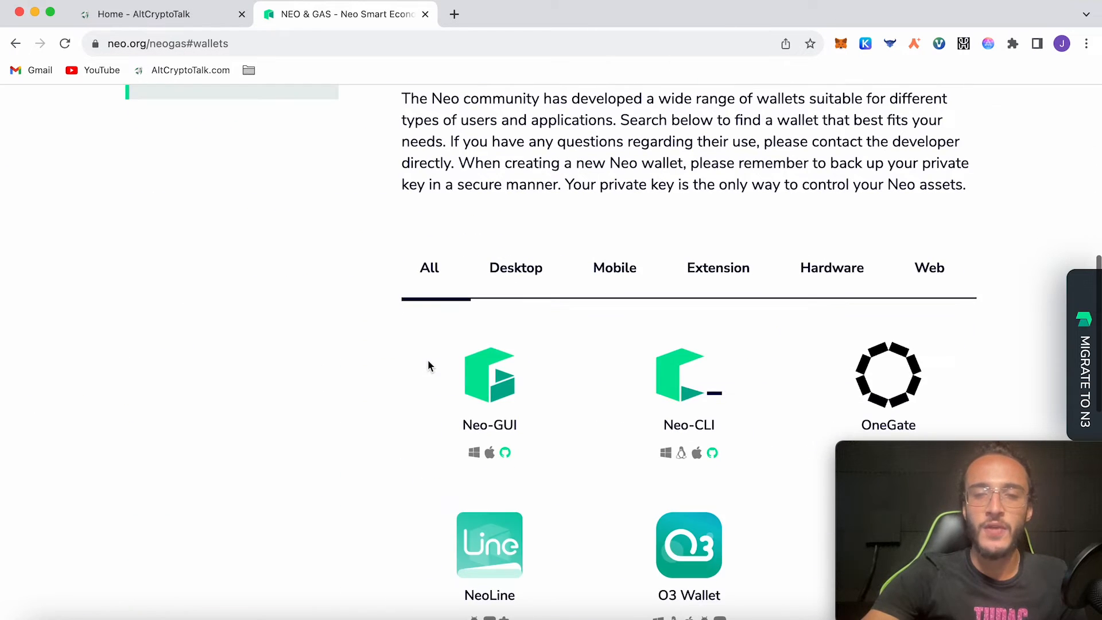
scroll("down", 3)
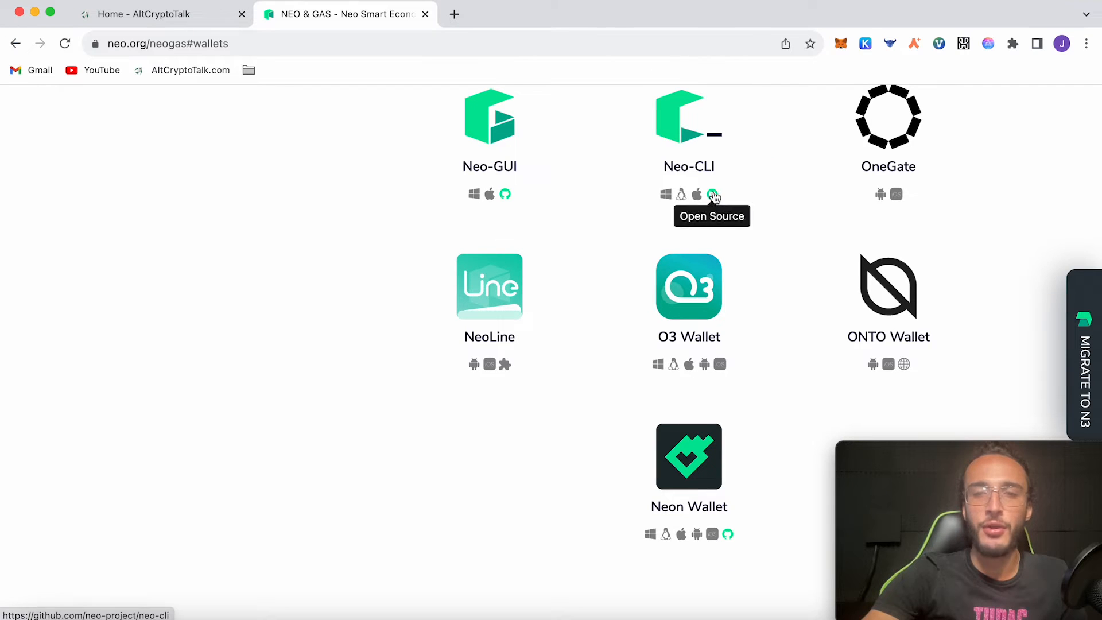
mouse_move(672, 388)
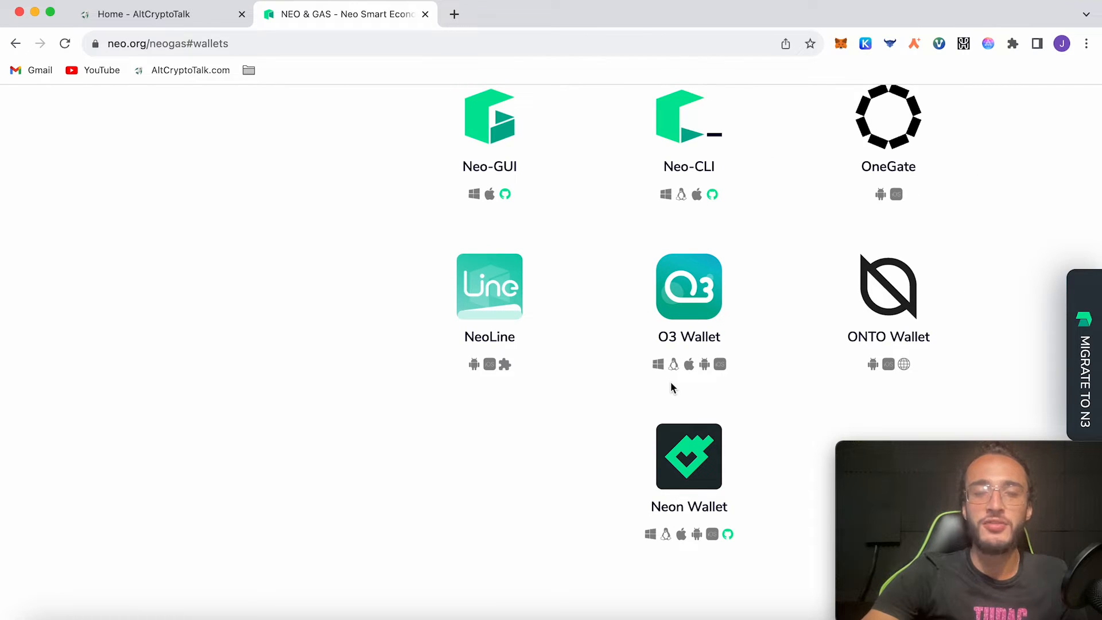
mouse_move(509, 414)
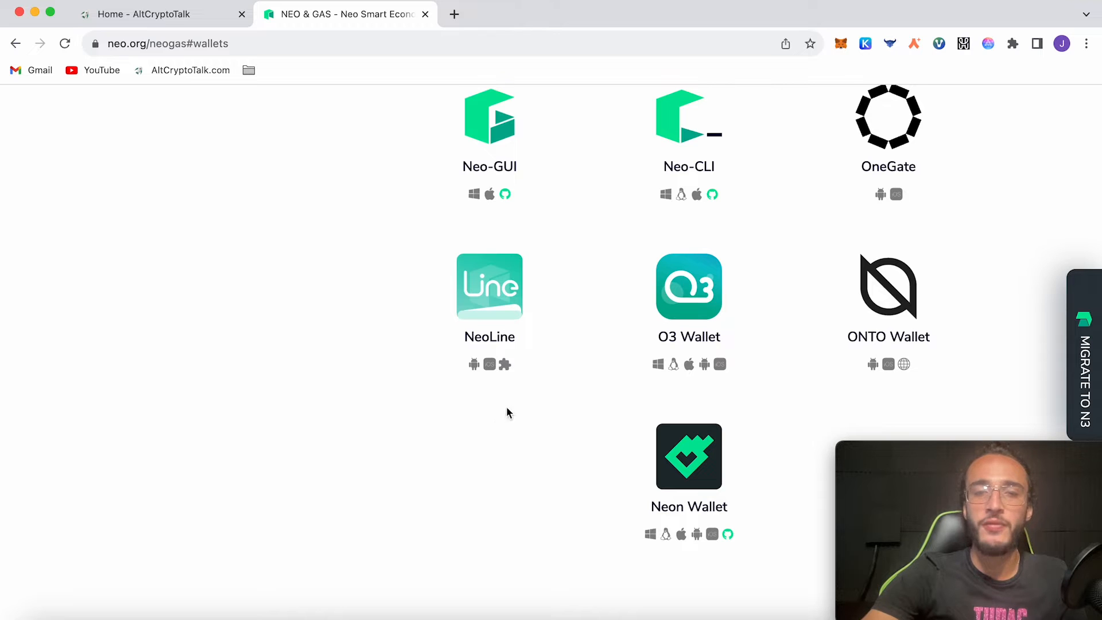
mouse_move(530, 409)
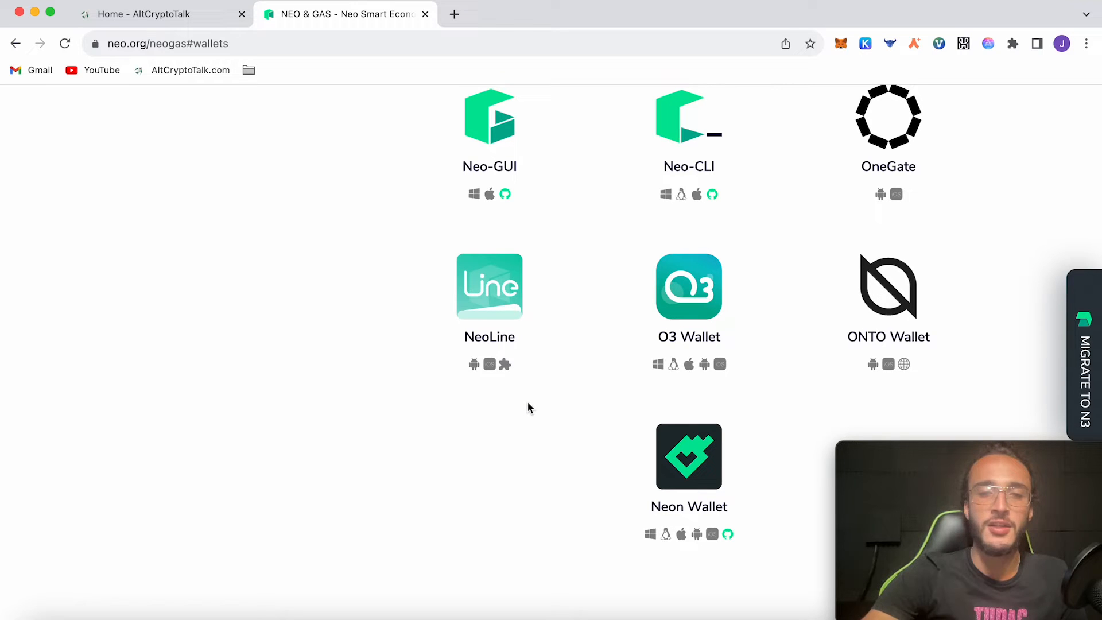
mouse_move(500, 342)
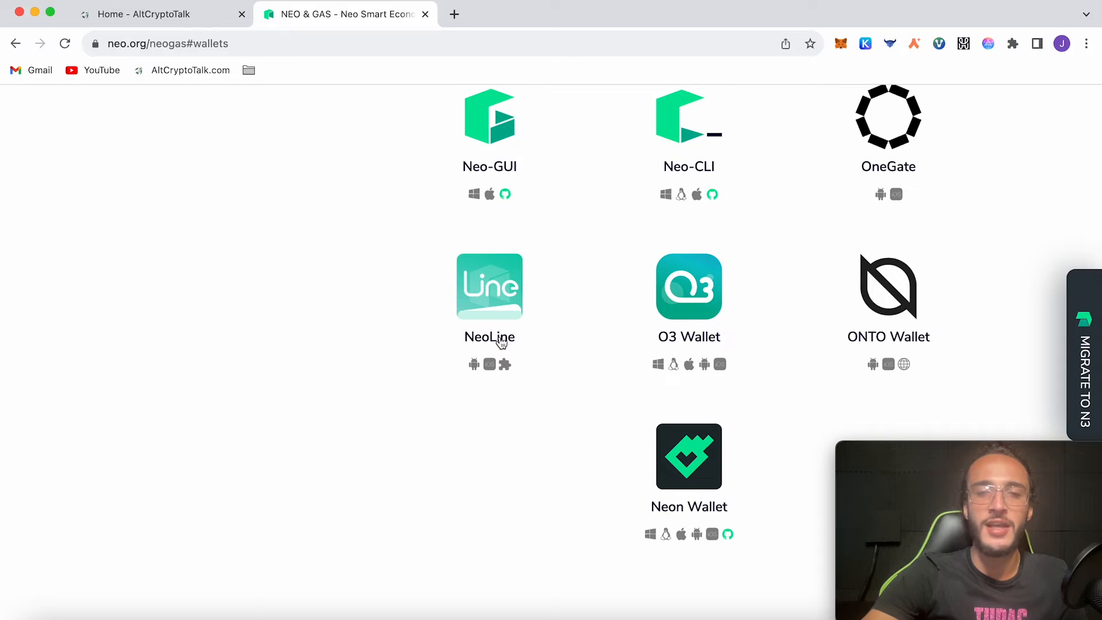
Step: Add the NeoLine extension to Chrome from its Web Store page reached via the Neo site
left_click(489, 286)
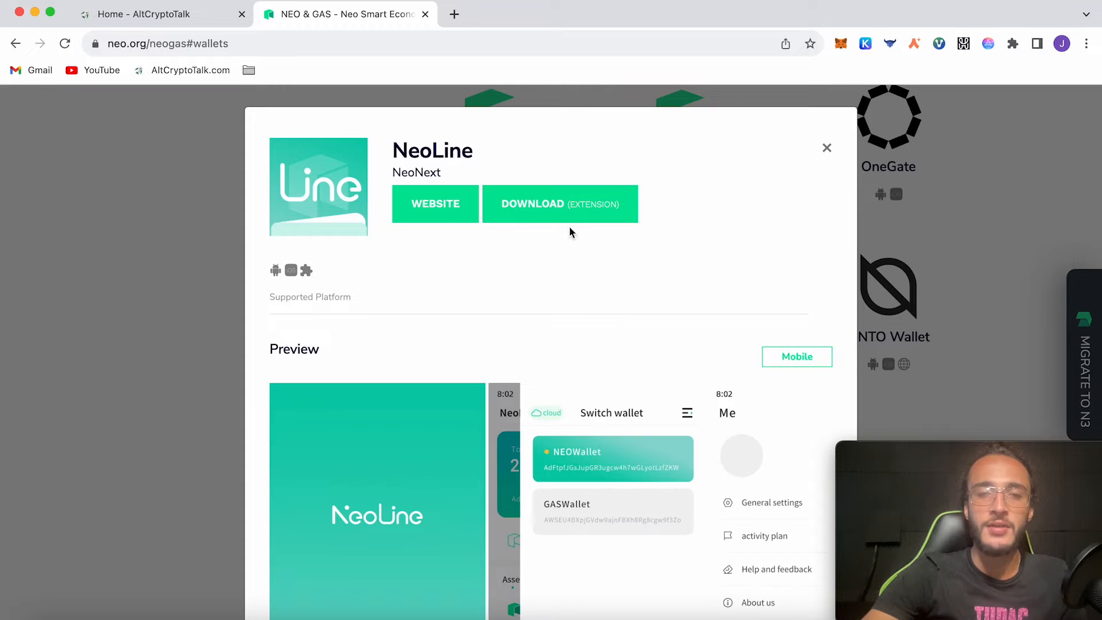
left_click(560, 205)
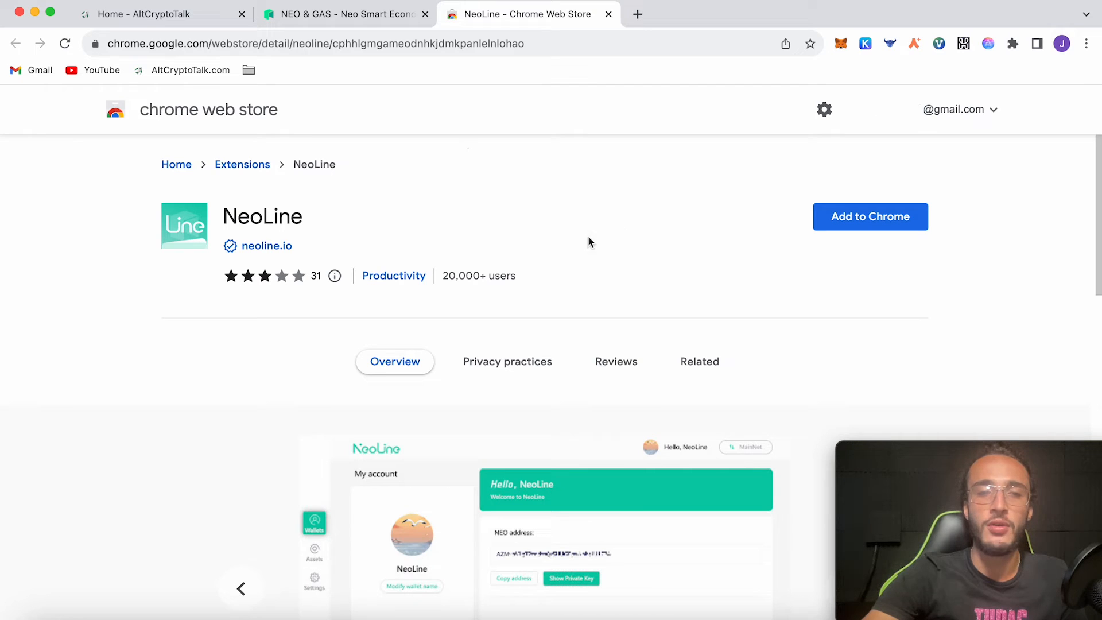
mouse_move(670, 228)
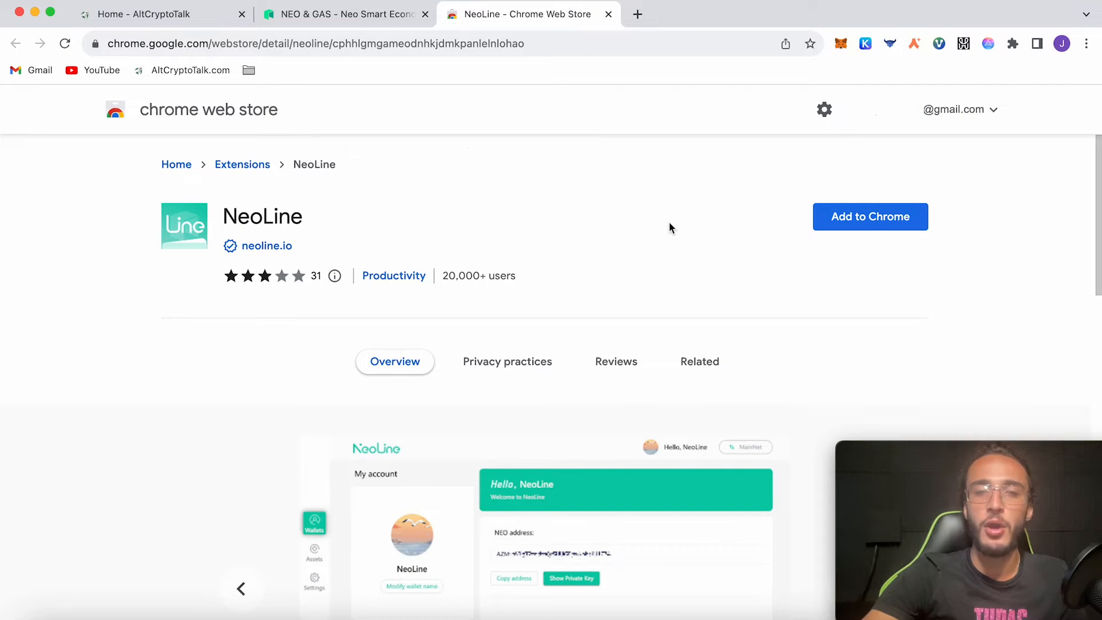
scroll("down", 3)
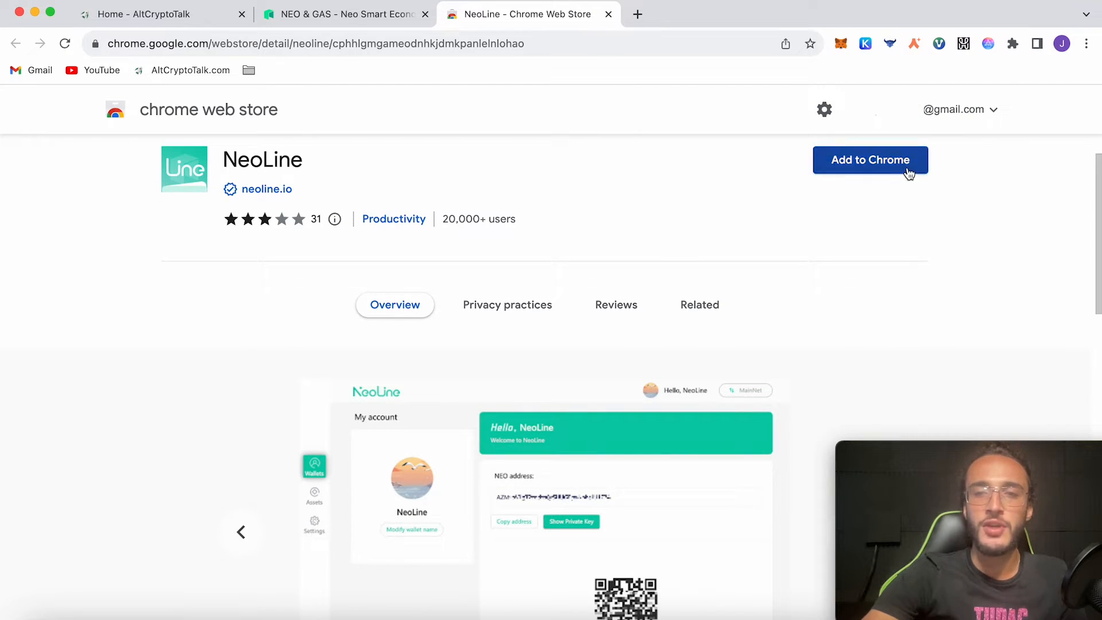
left_click(870, 159)
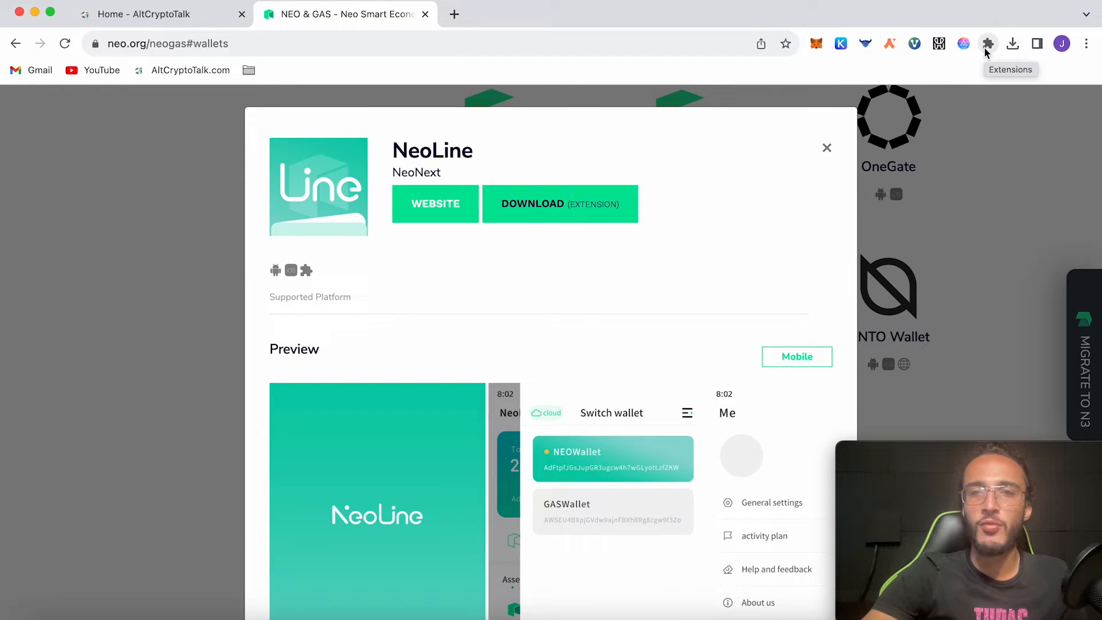
Step: Show Chrome's installed extensions list to reach NeoLine
left_click(988, 43)
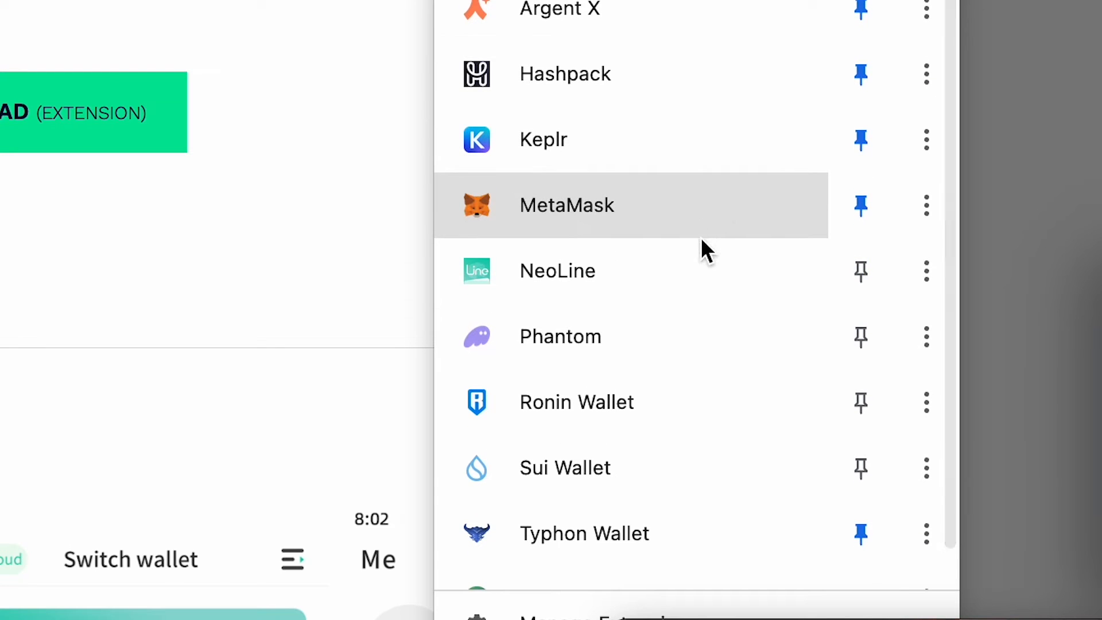
mouse_move(860, 271)
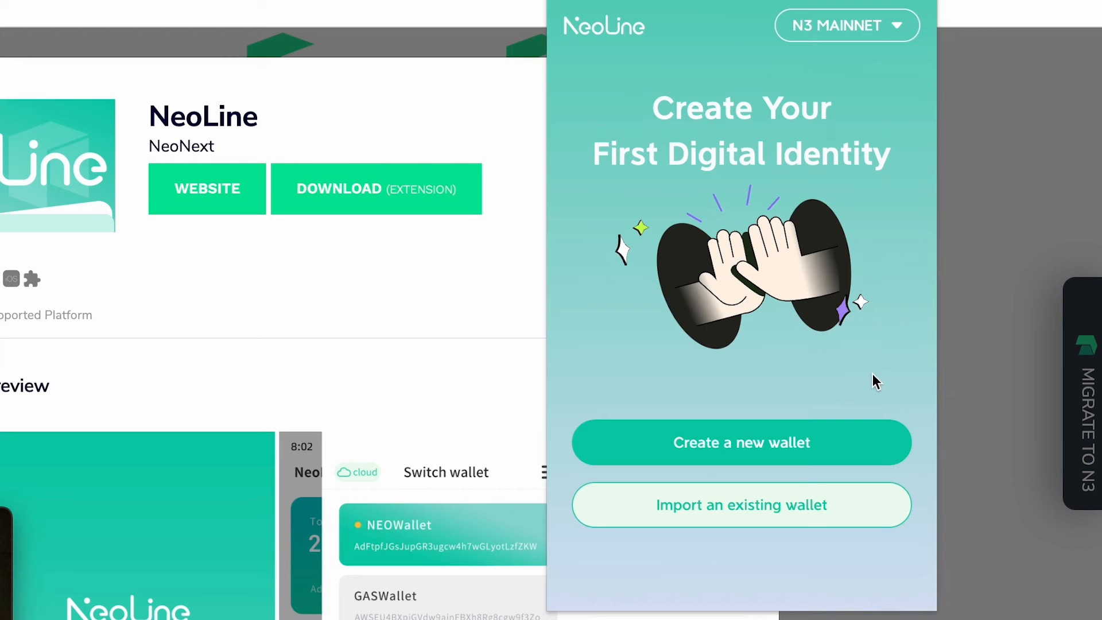
mouse_move(828, 443)
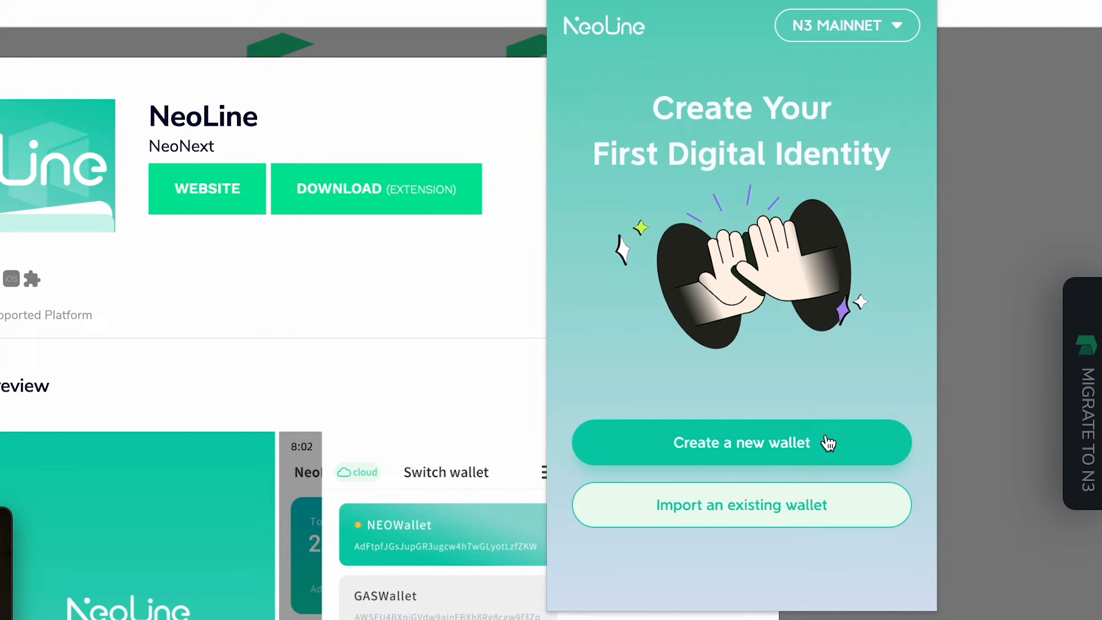
left_click(742, 442)
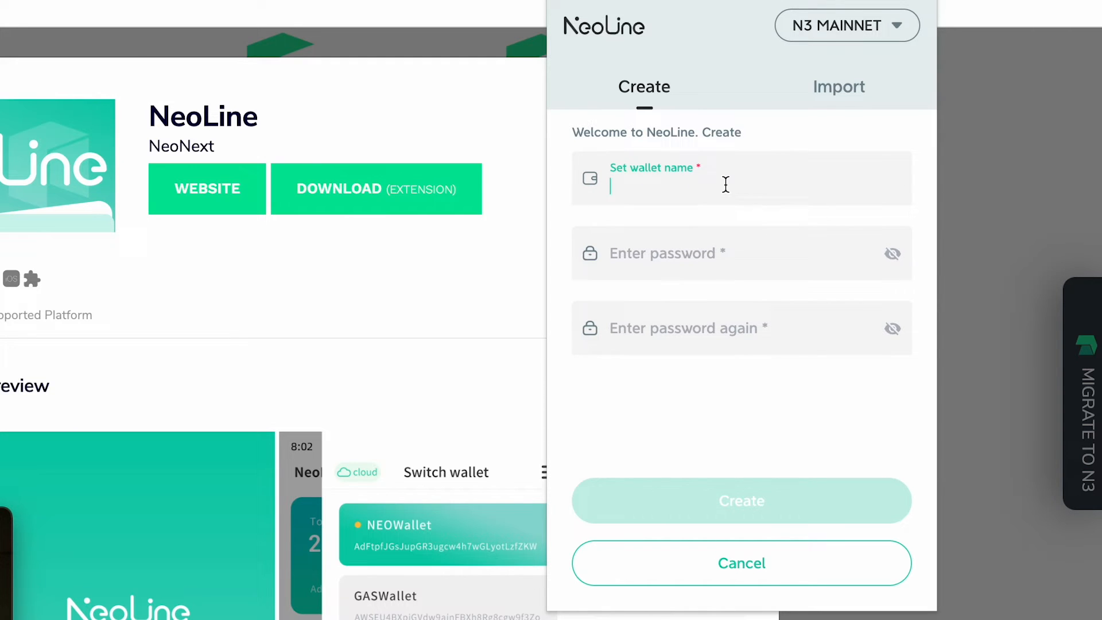
type("HighCryptoGuy")
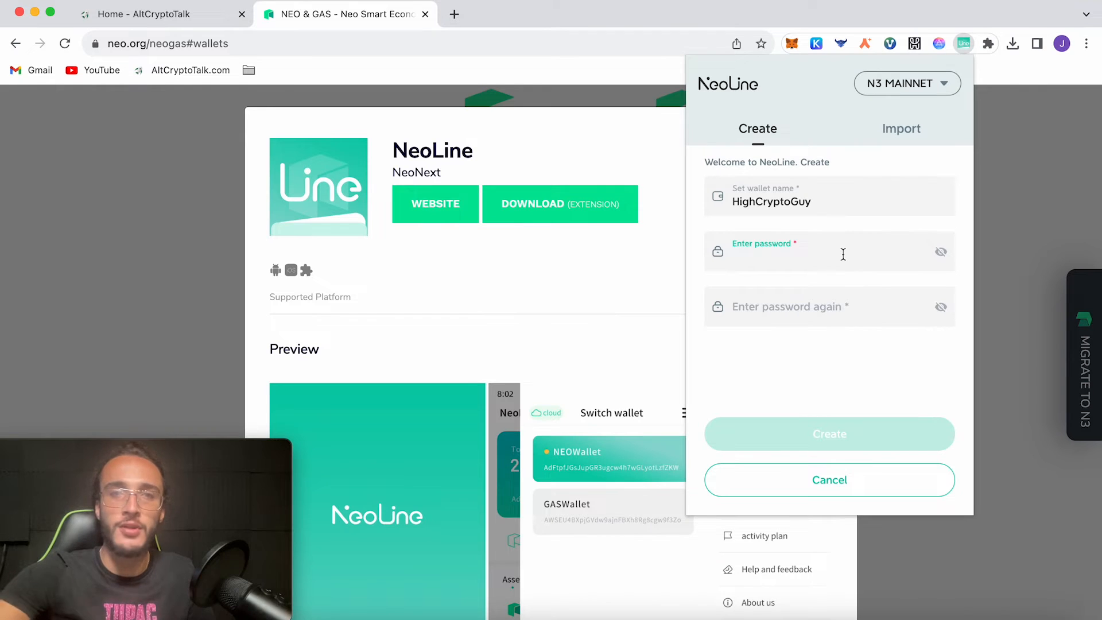
type("••••••••••")
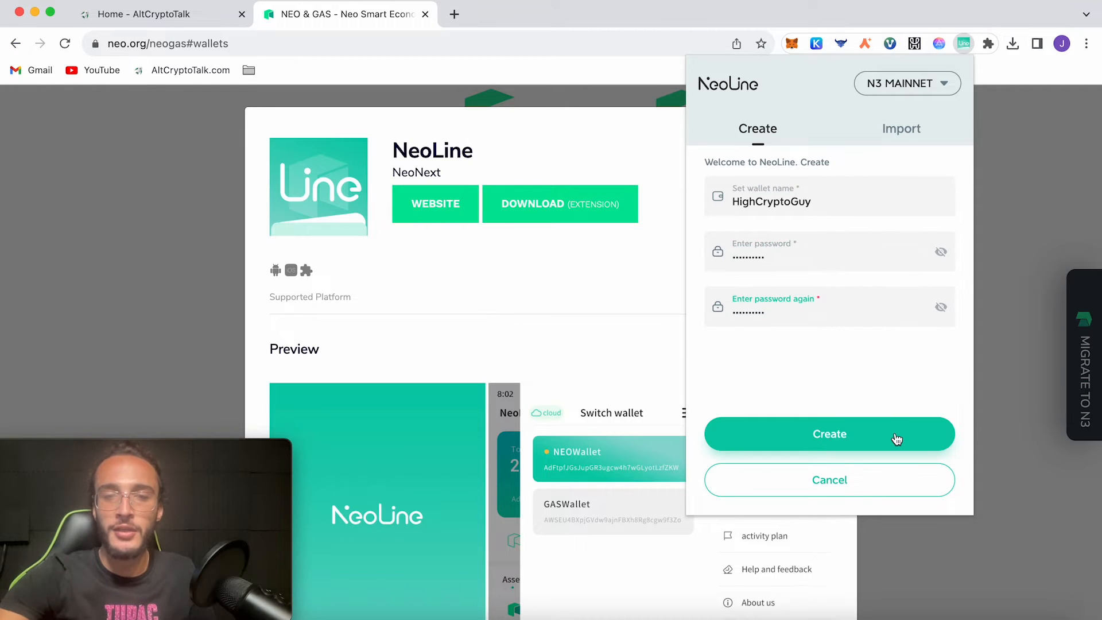
left_click(829, 434)
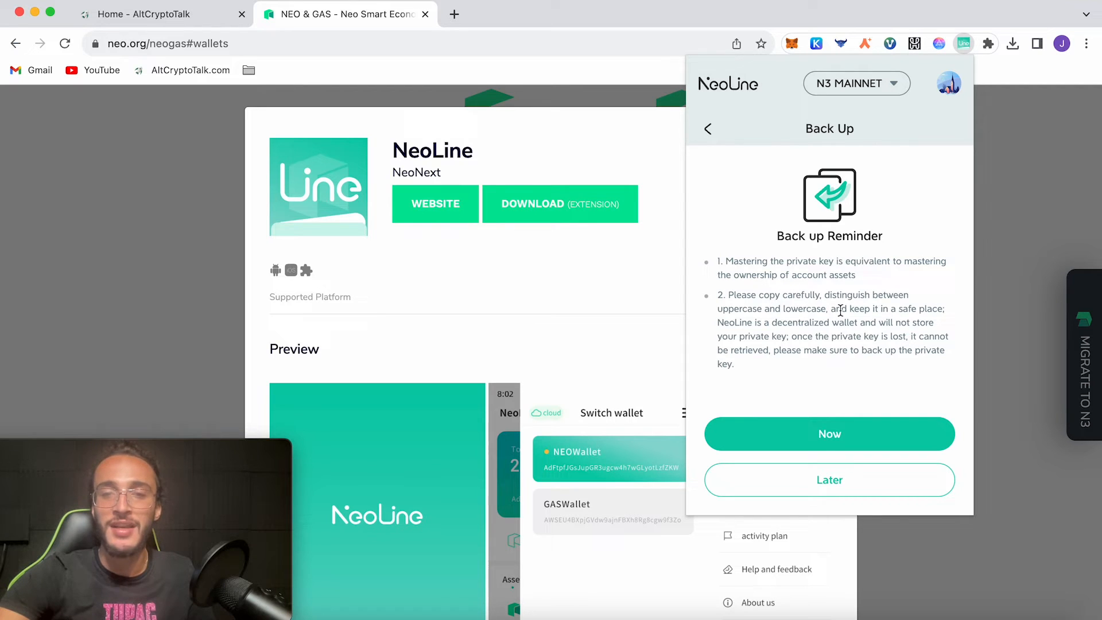
mouse_move(884, 350)
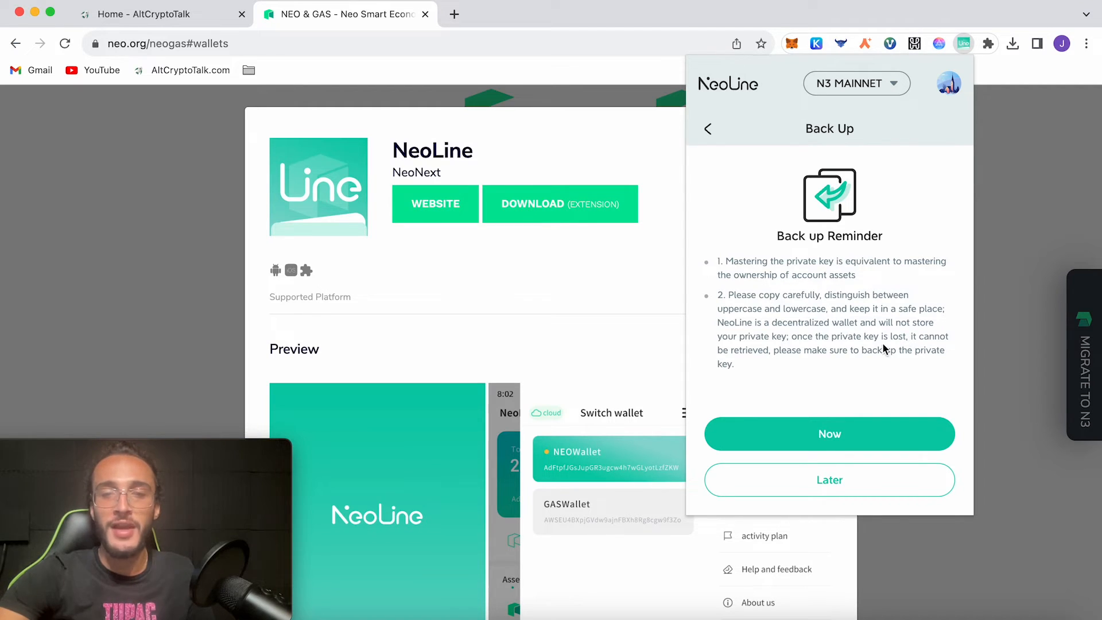
mouse_move(818, 362)
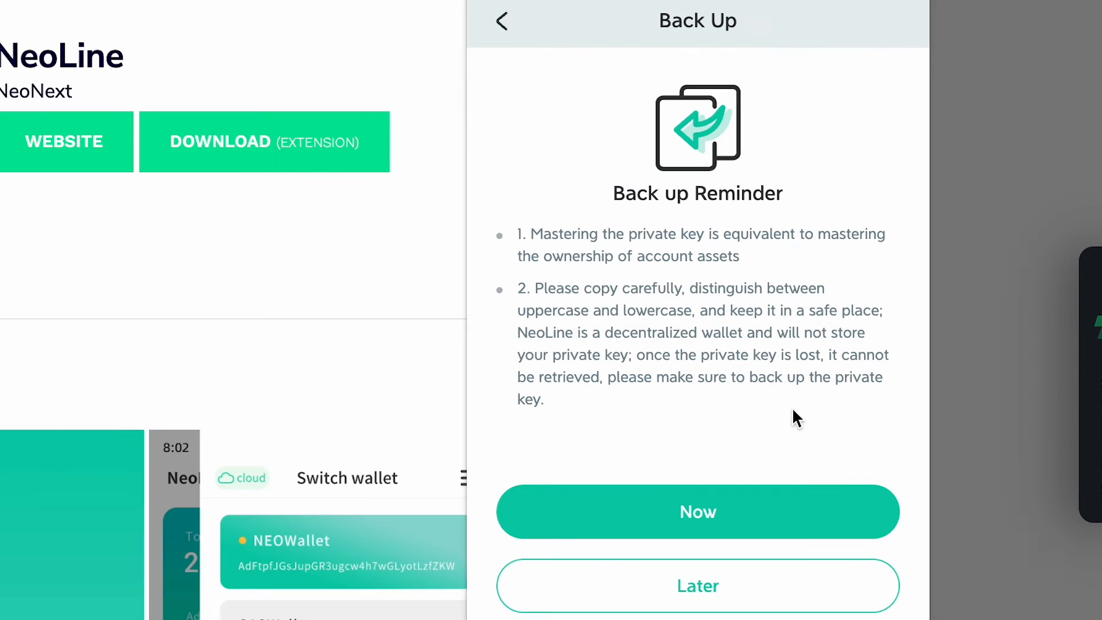
mouse_move(823, 526)
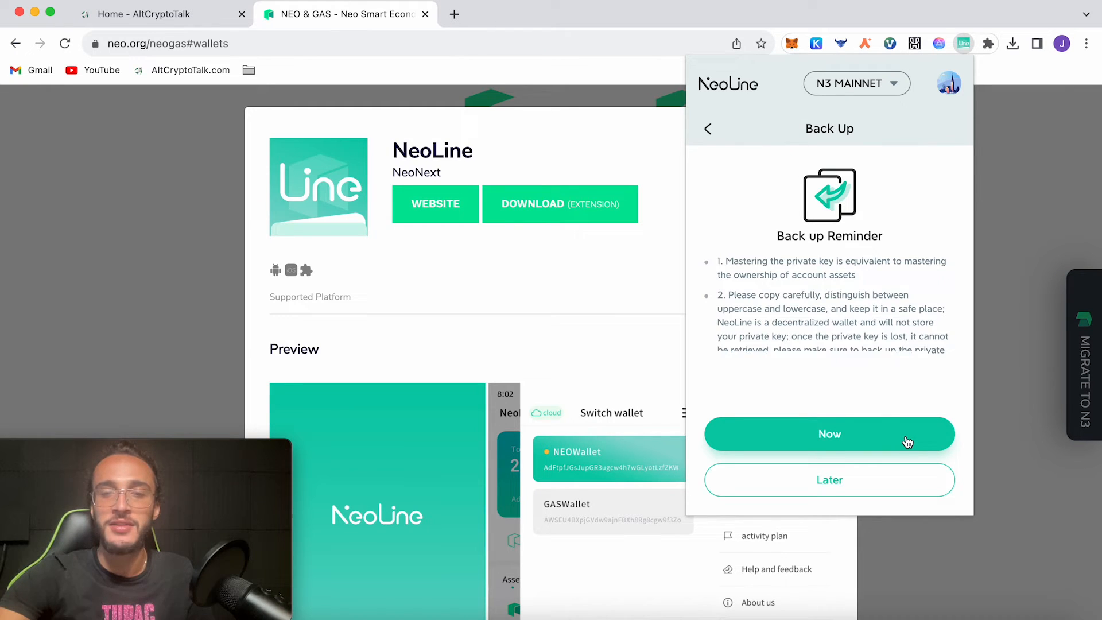
Step: Back up the wallet's private key via its QR code and confirm completion
left_click(829, 434)
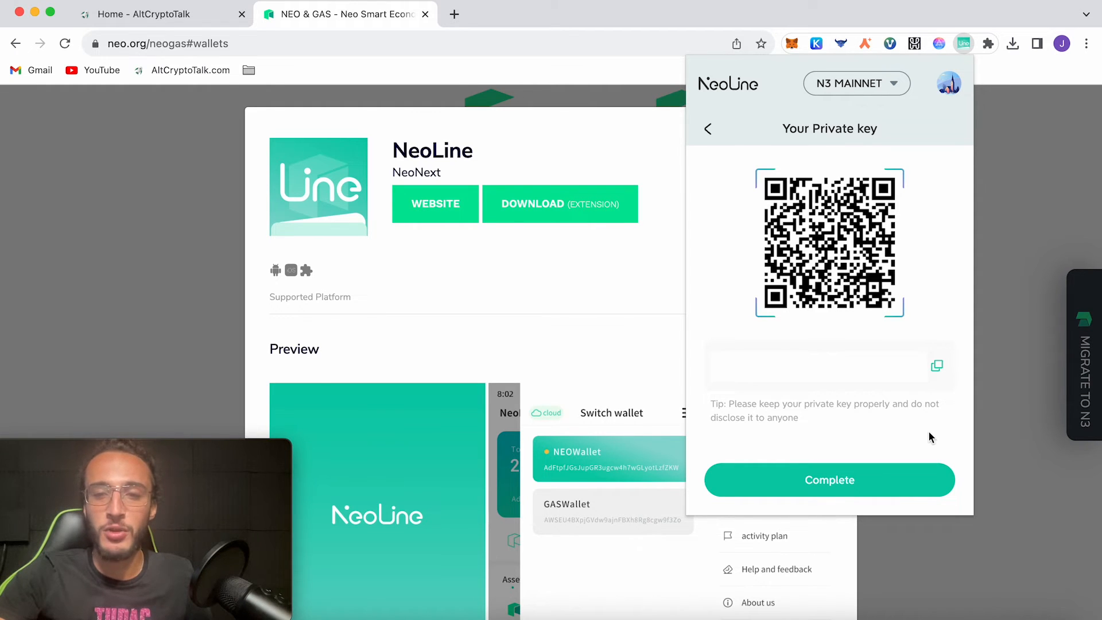
left_click(829, 480)
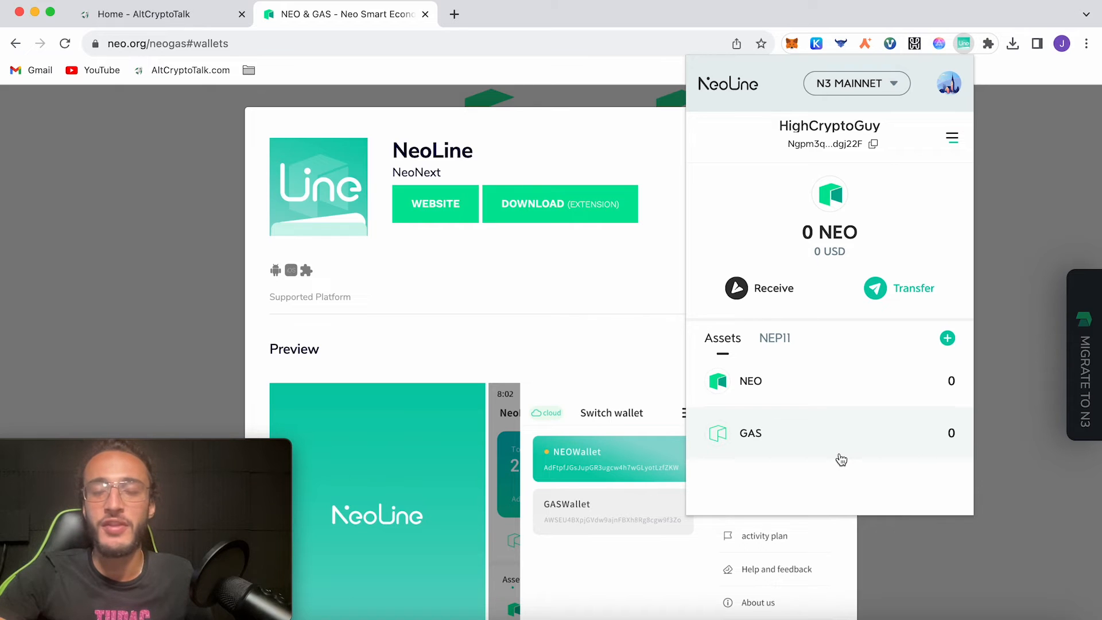
mouse_move(851, 264)
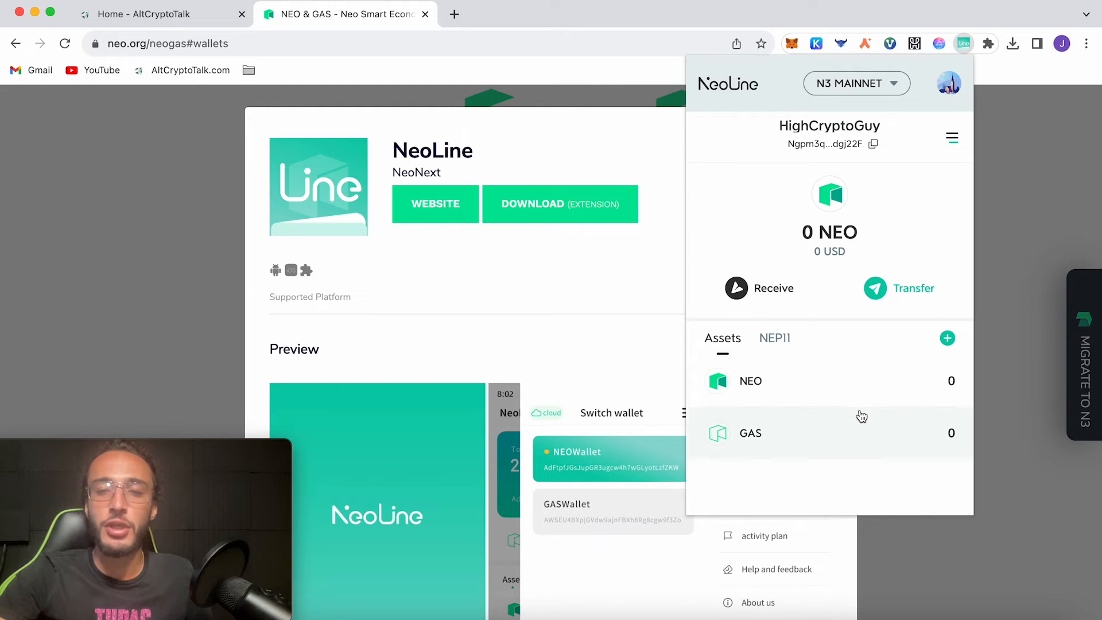
mouse_move(853, 414)
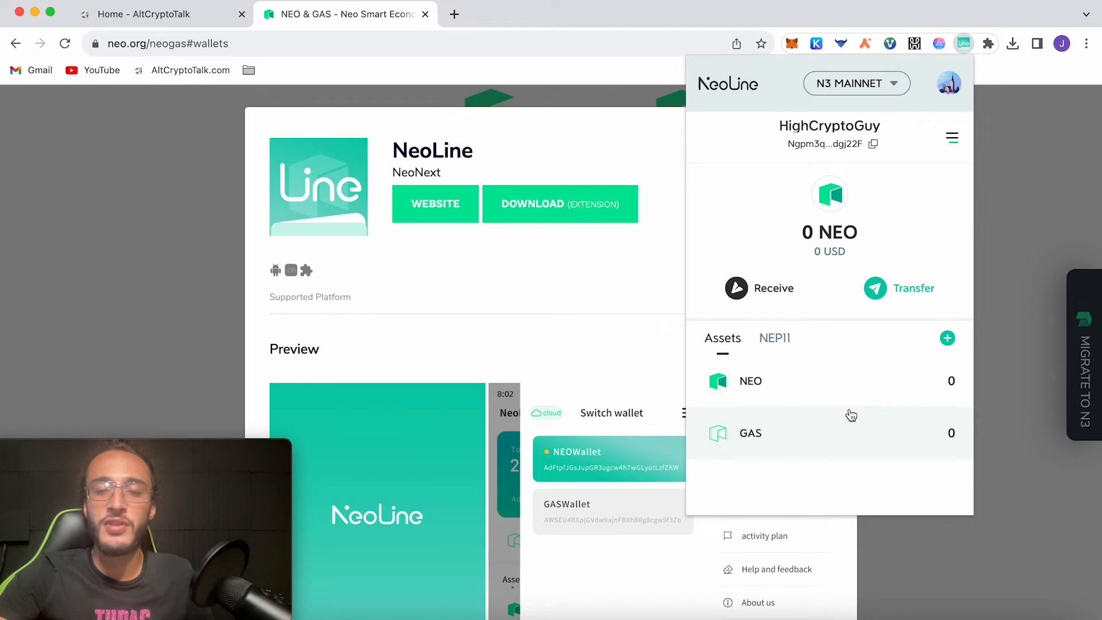
mouse_move(893, 454)
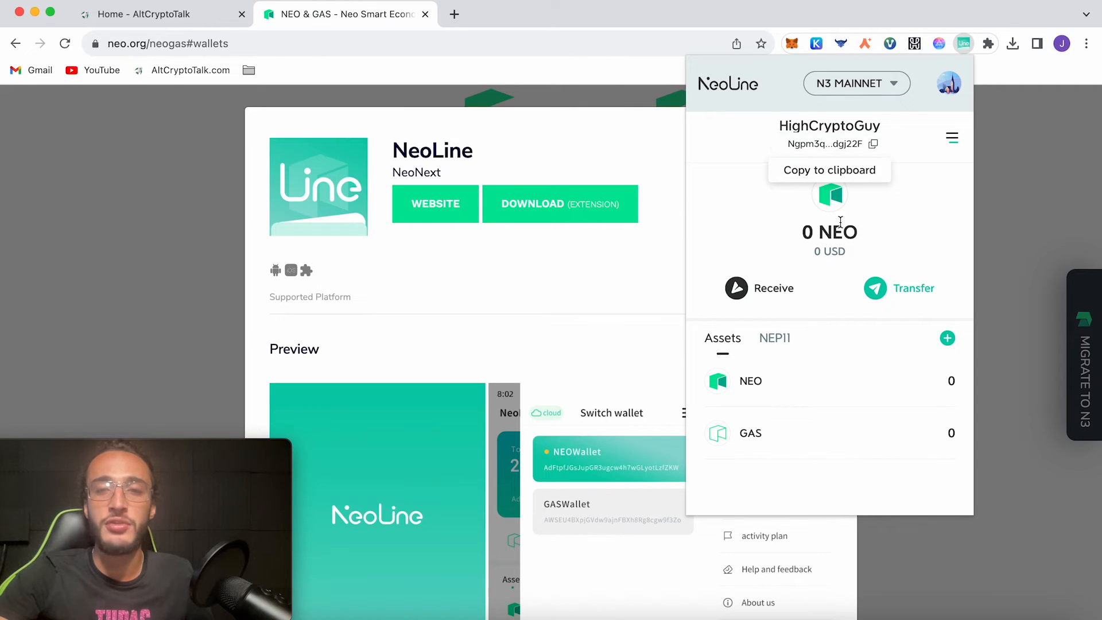
mouse_move(773, 273)
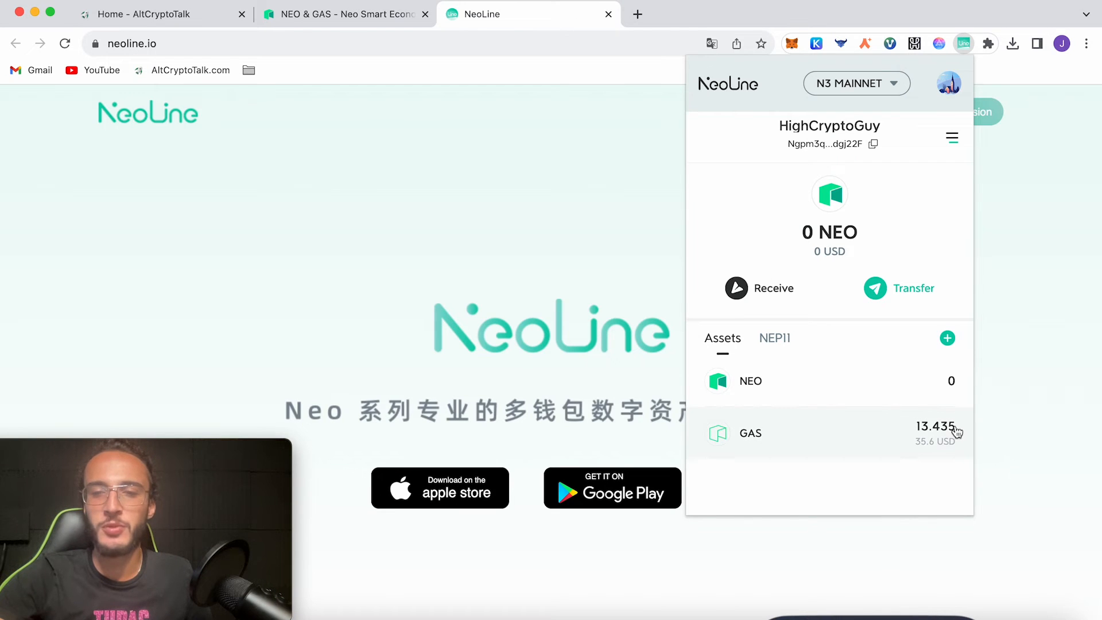
mouse_move(944, 442)
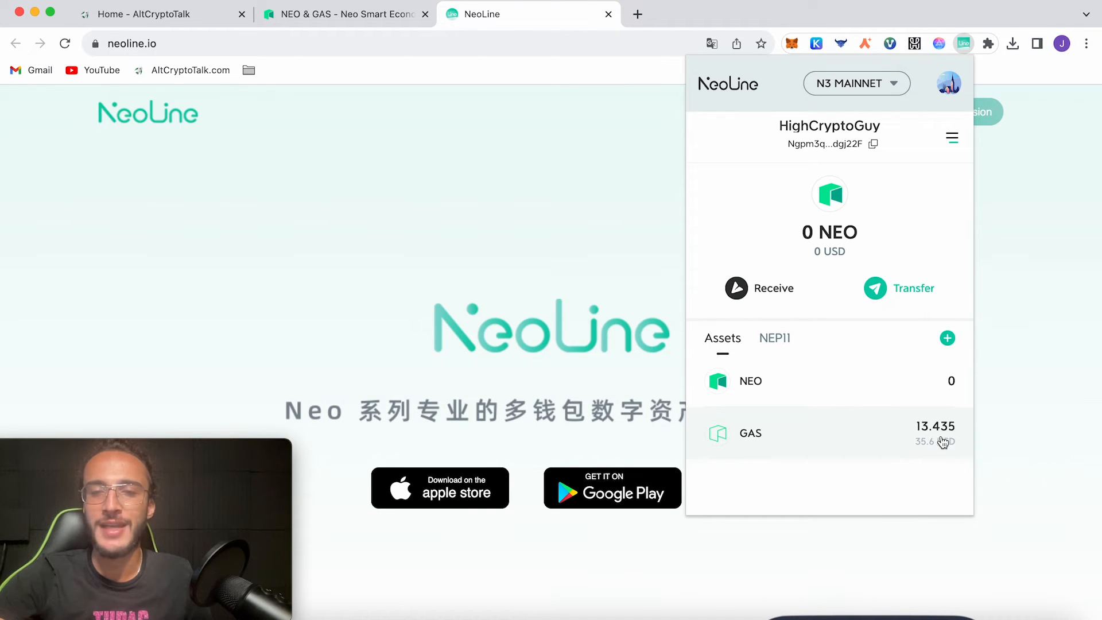
mouse_move(925, 453)
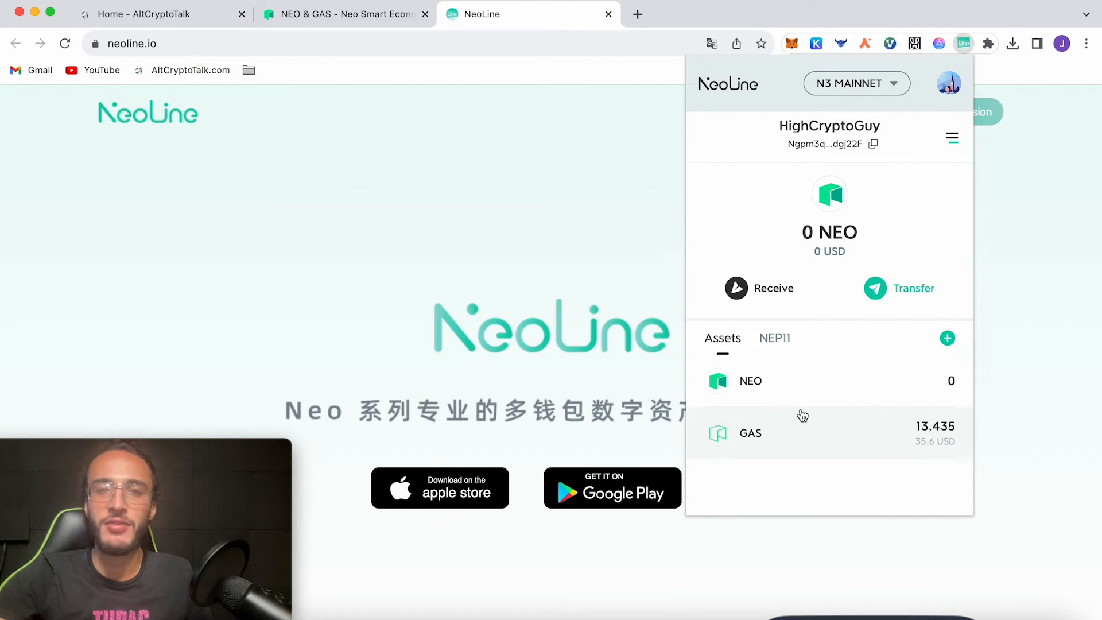
mouse_move(906, 238)
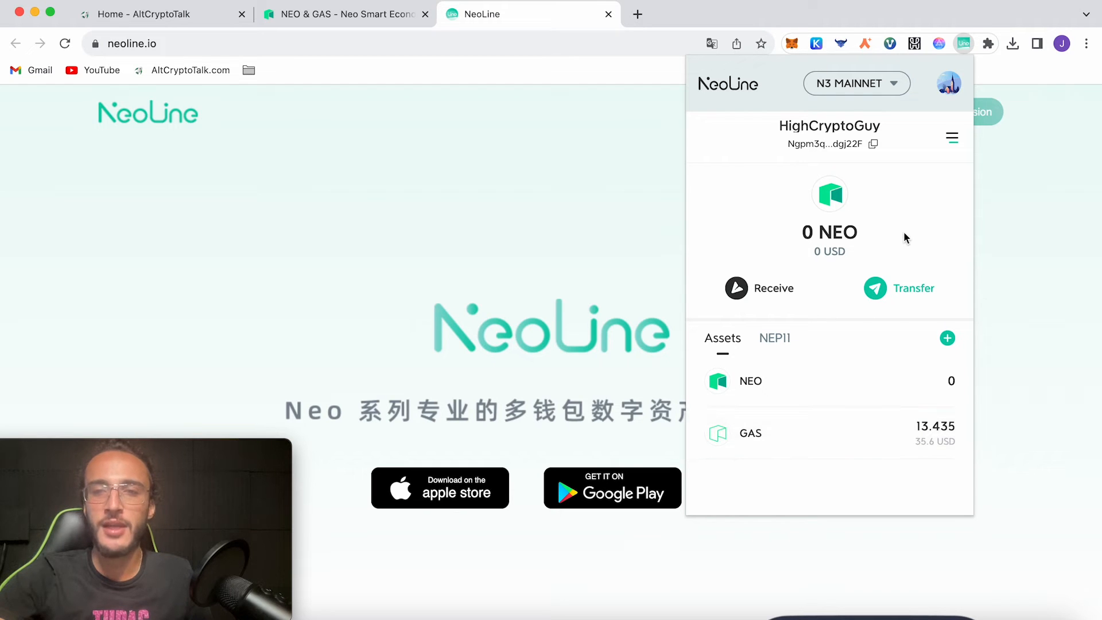
mouse_move(953, 102)
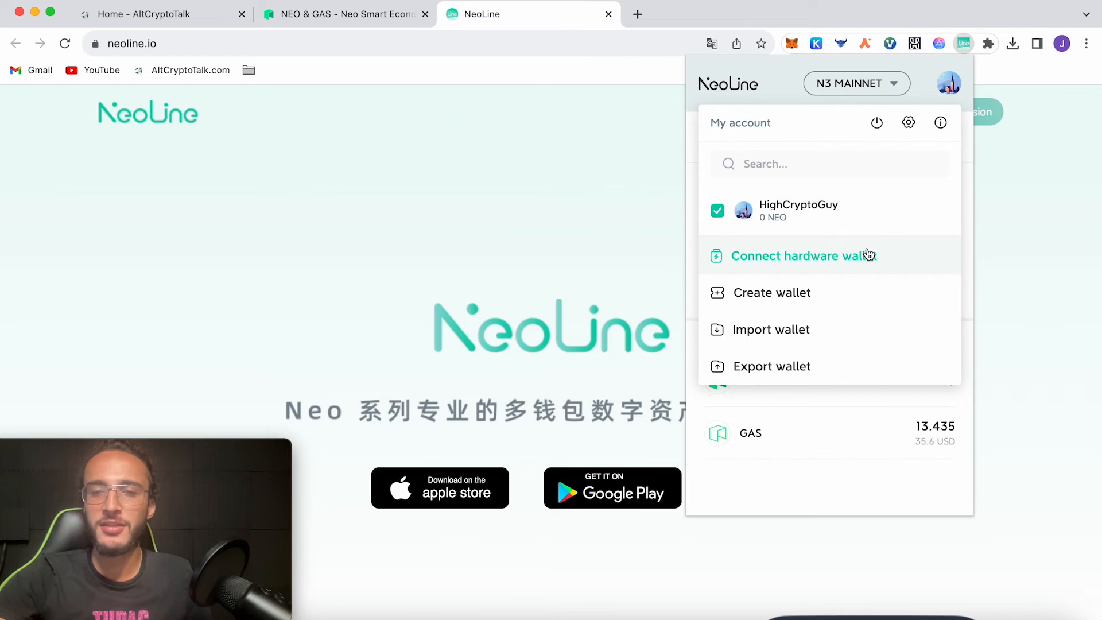
Step: Attempt a Neo N3 Ledger hardware wallet import, then cancel the device connection request
left_click(804, 255)
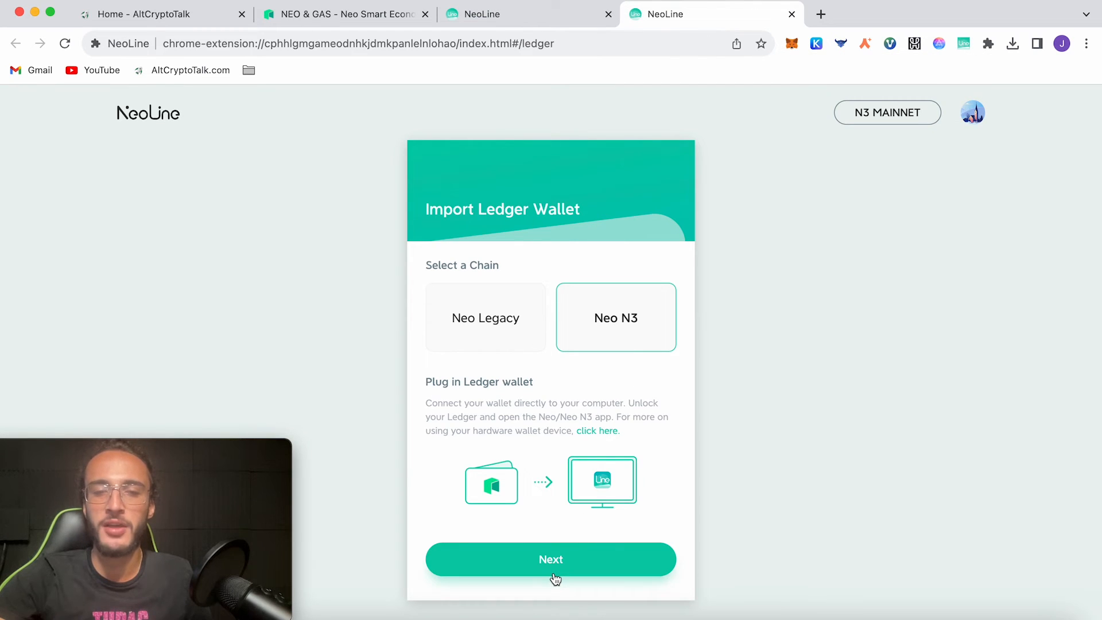
left_click(550, 559)
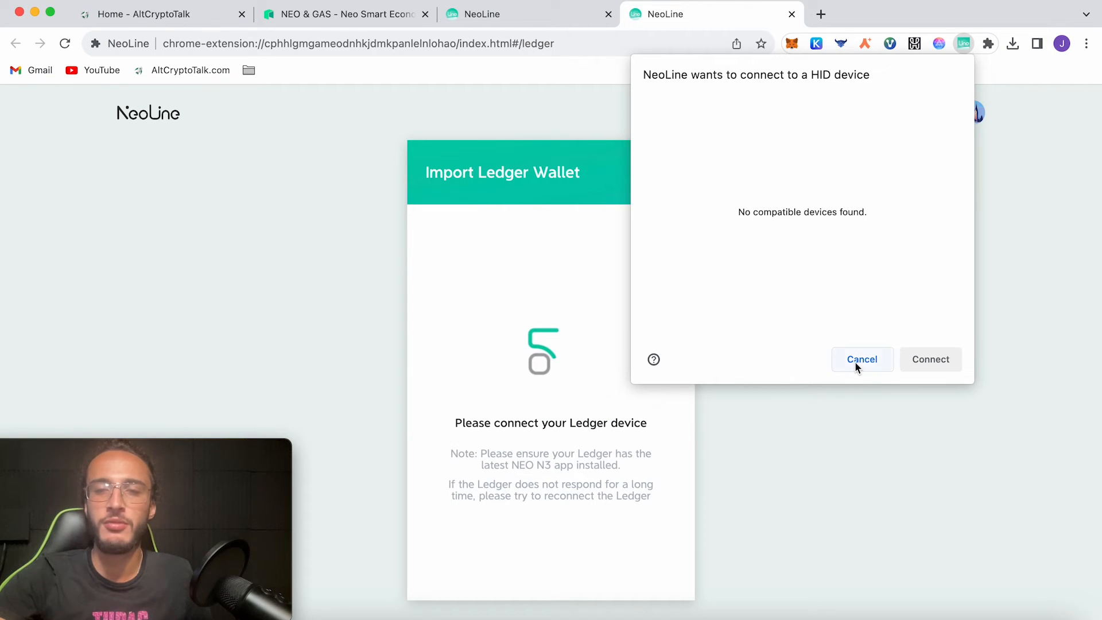
left_click(862, 359)
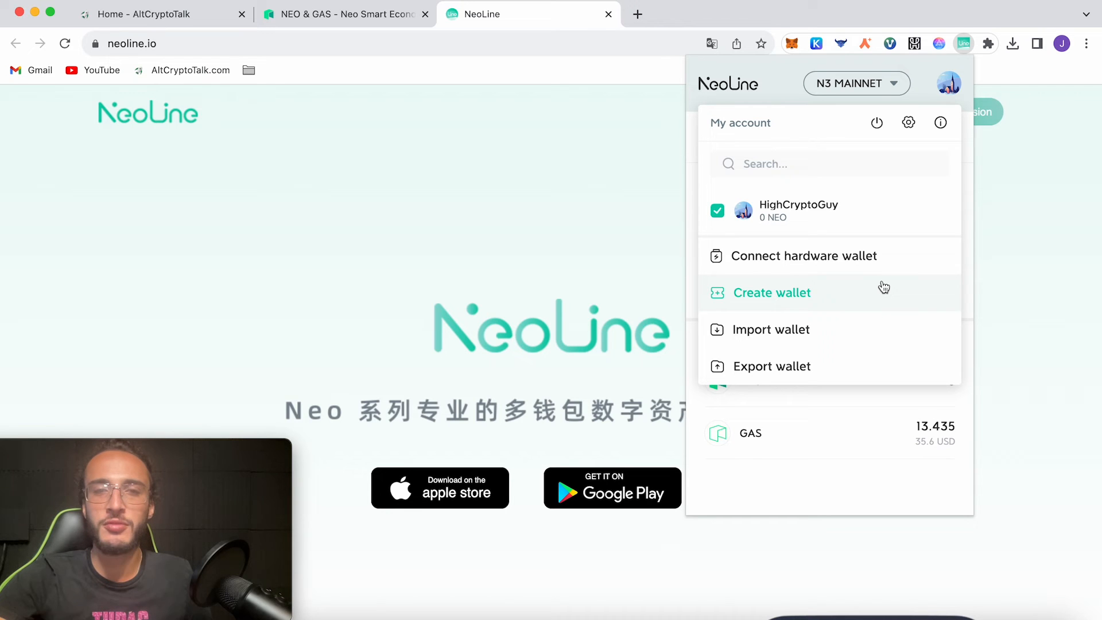
mouse_move(857, 467)
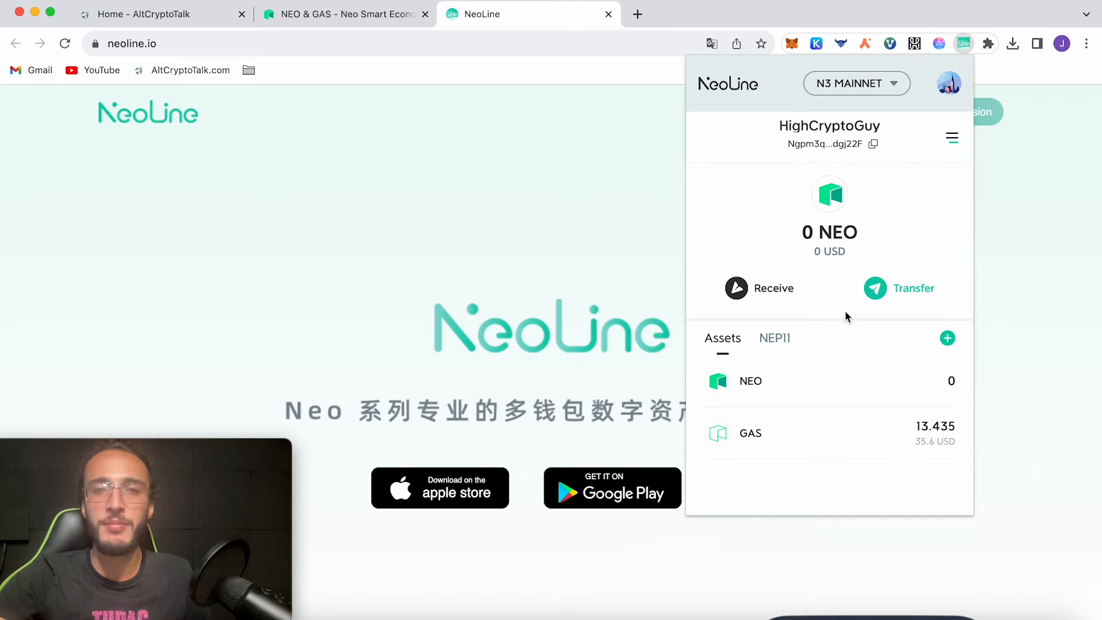
Step: View the N3 MAINNET network list and bring up the empty Add Network form
left_click(856, 83)
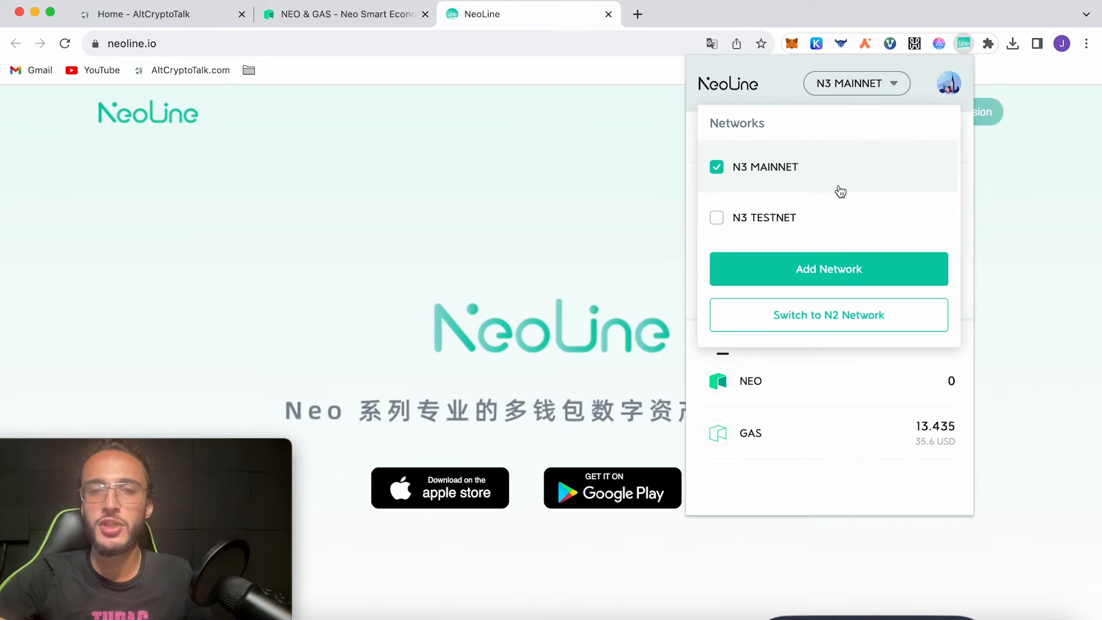
left_click(827, 268)
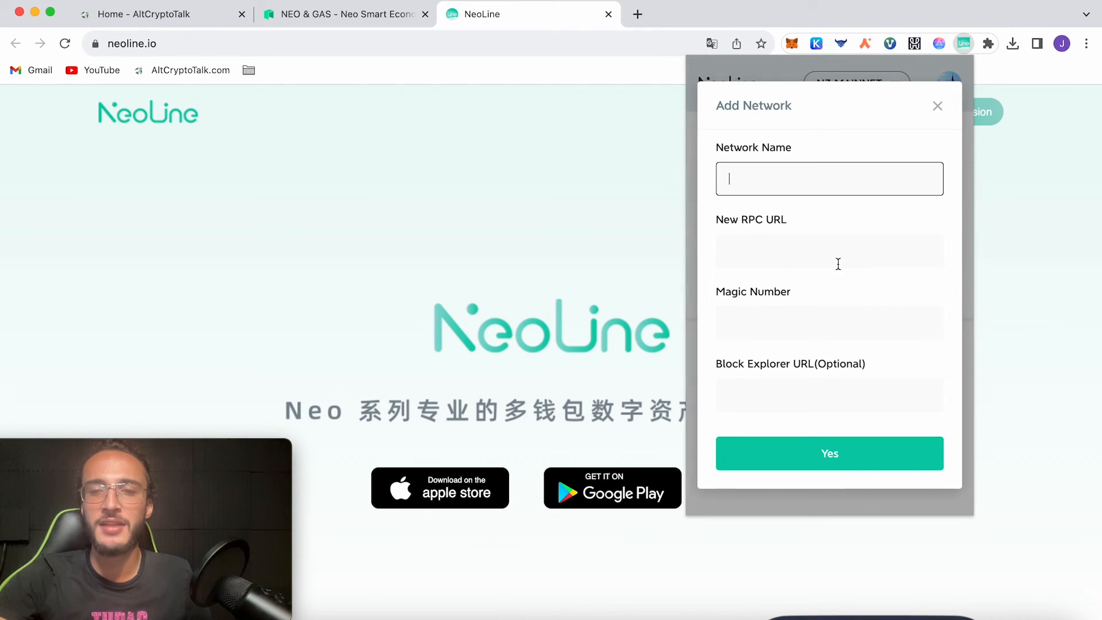
mouse_move(911, 284)
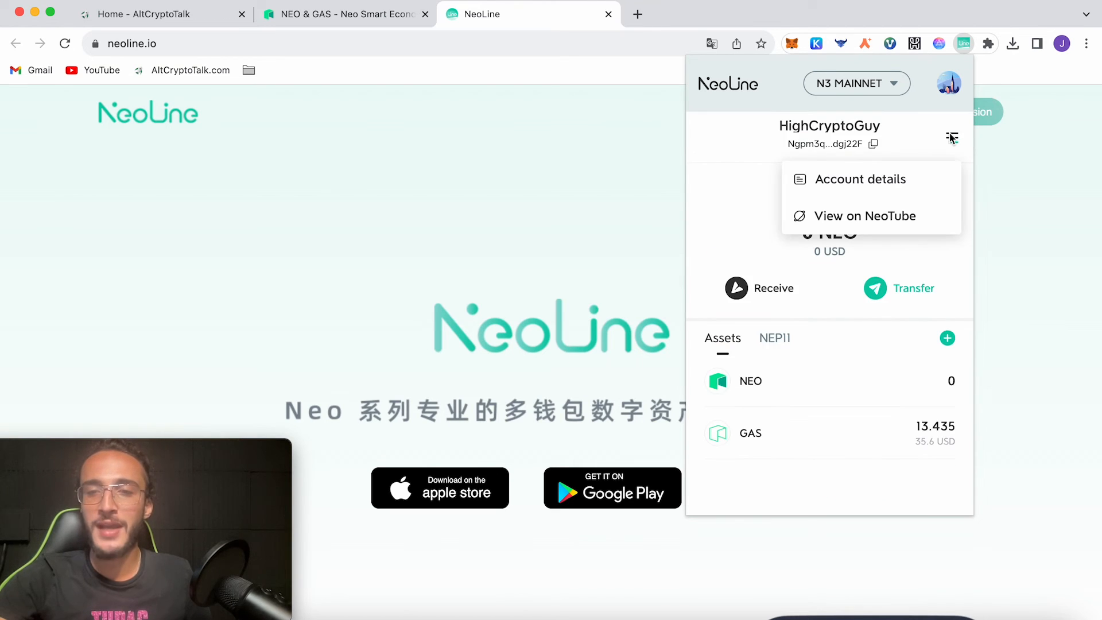
Step: View the wallet address on NeoTube showing 13.435 GAS
left_click(864, 216)
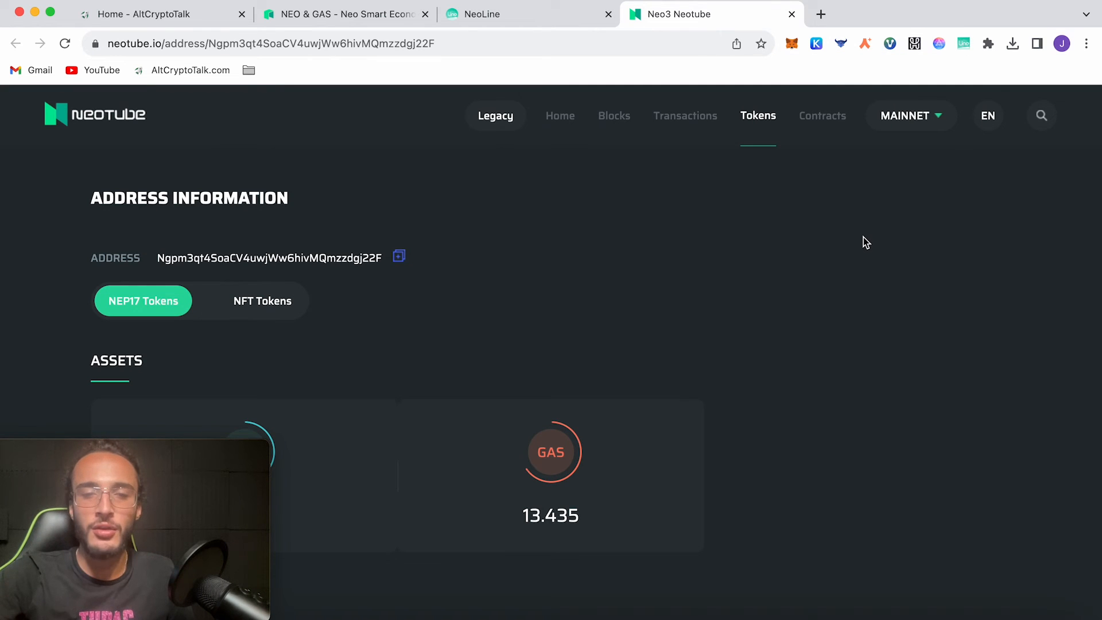
scroll("down", 3)
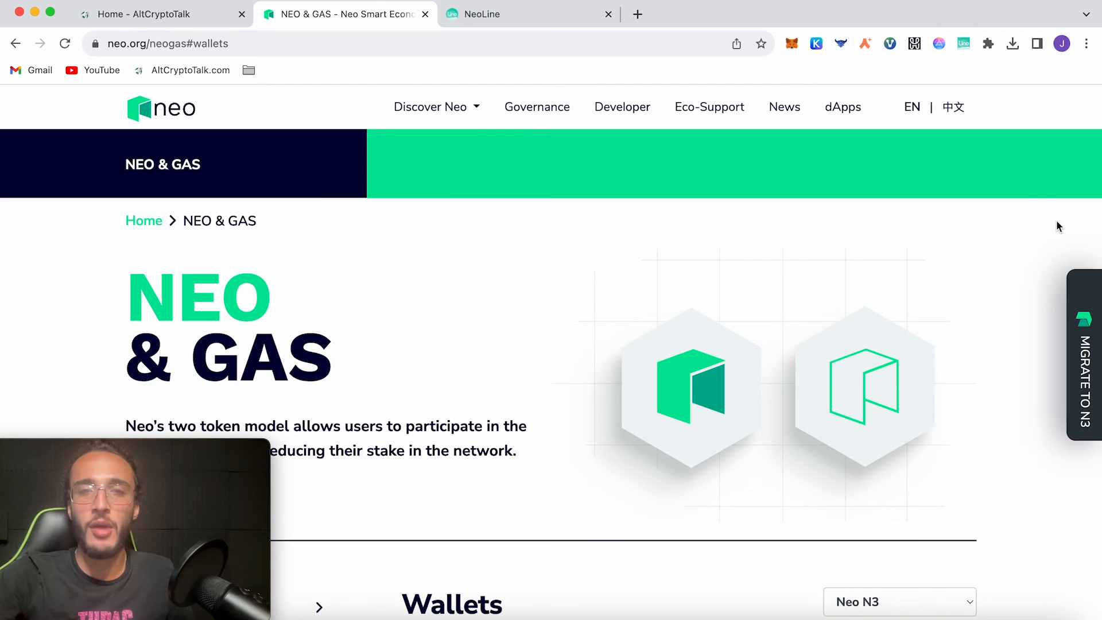
mouse_move(848, 269)
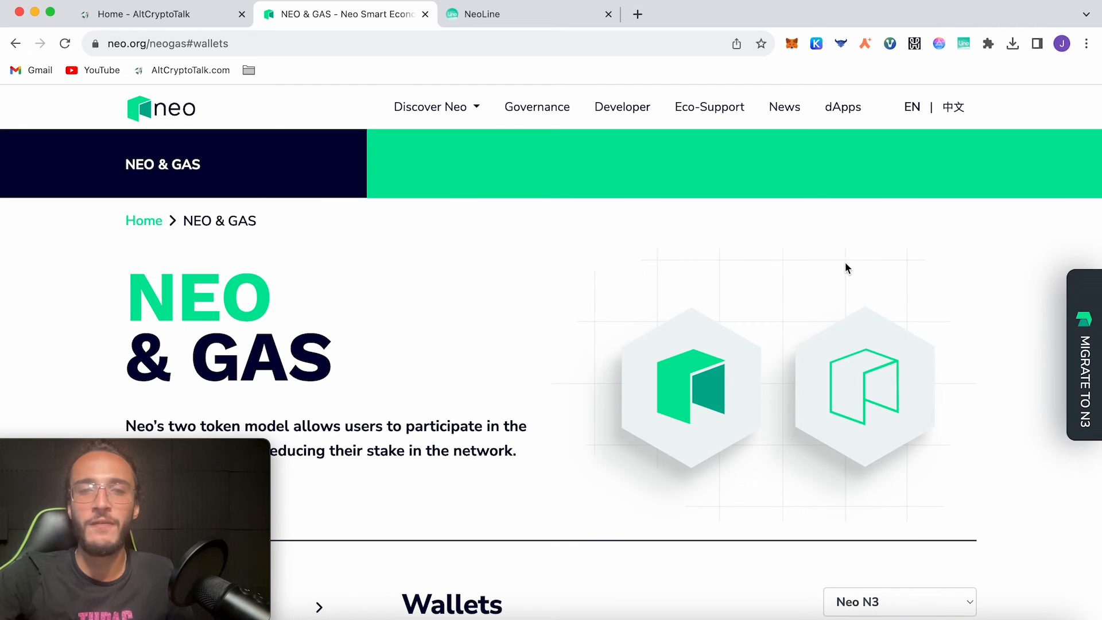
mouse_move(822, 271)
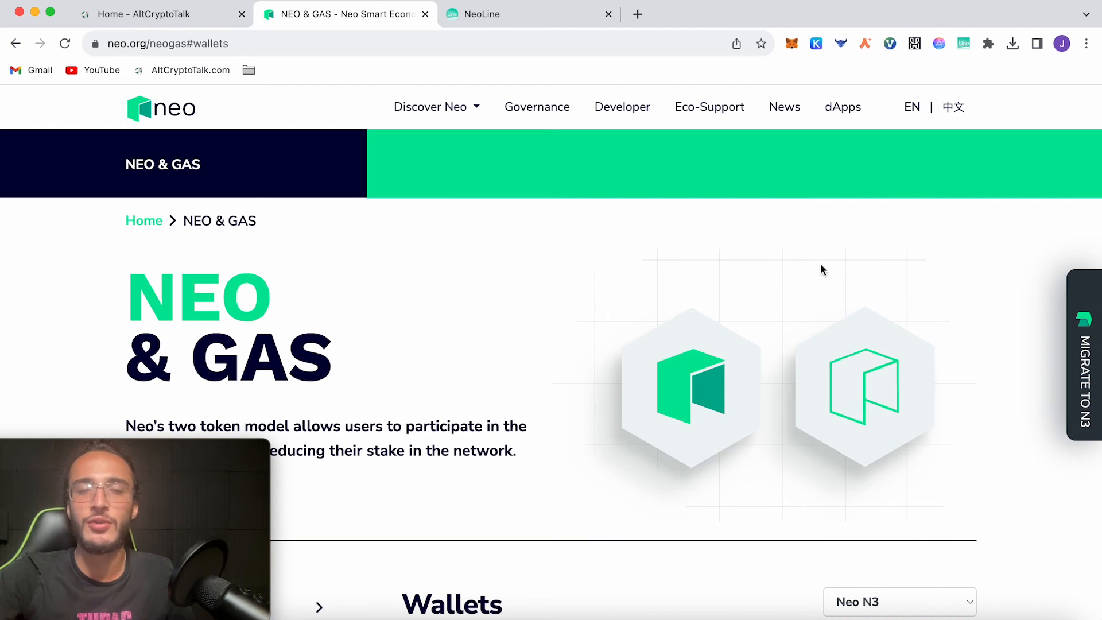
mouse_move(842, 107)
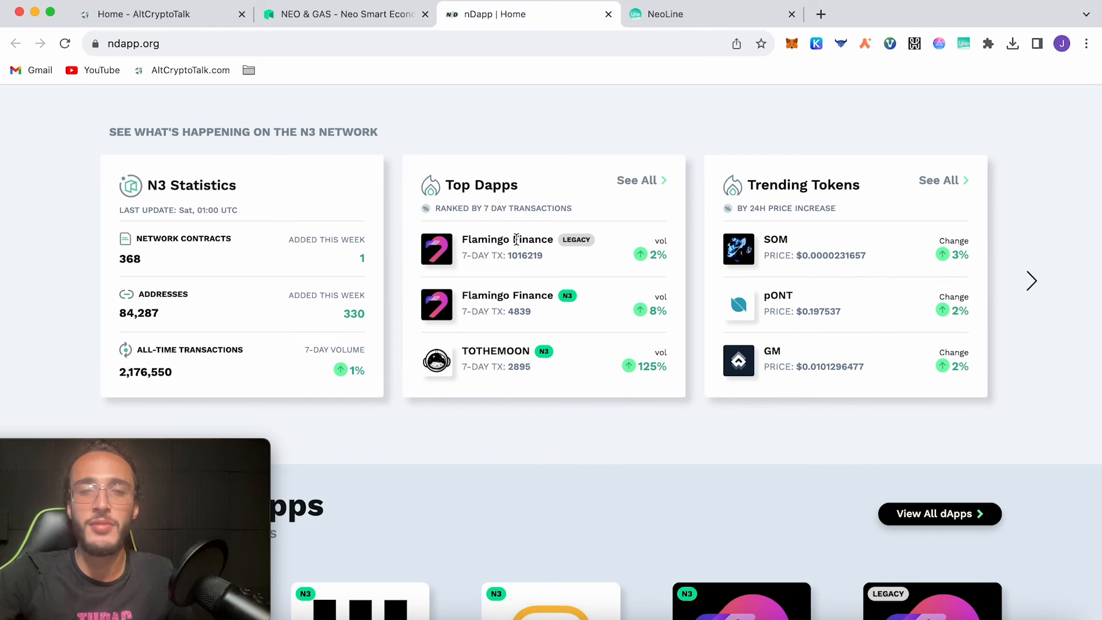
mouse_move(501, 295)
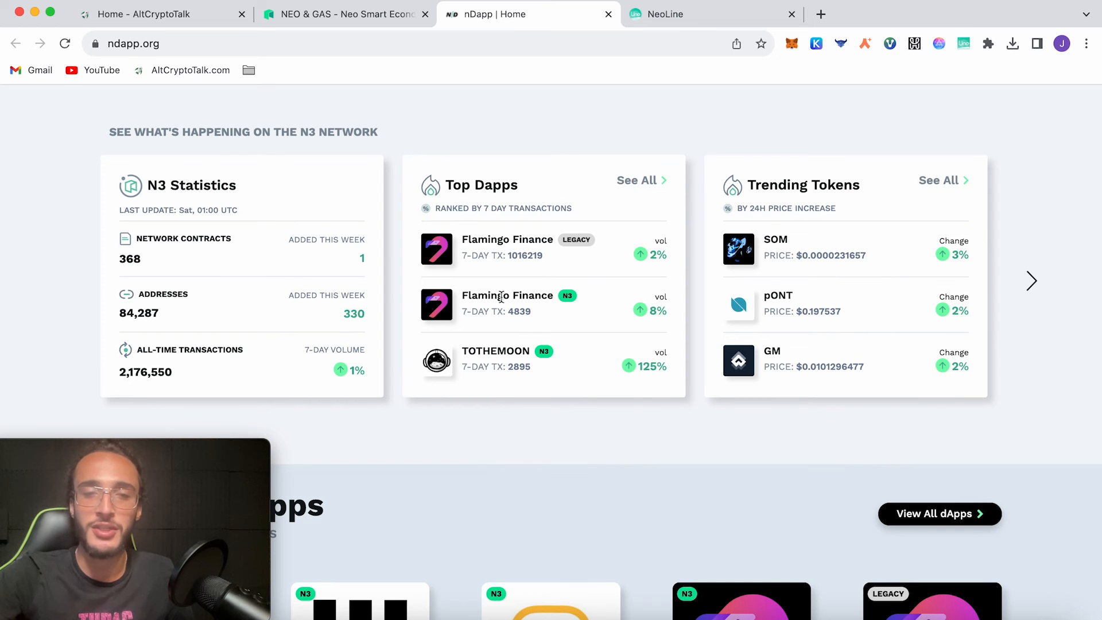
Step: Scroll the ndapp.org home page down to the token table with NEO at $8.52 and GAS at $2.65
scroll("down", 3)
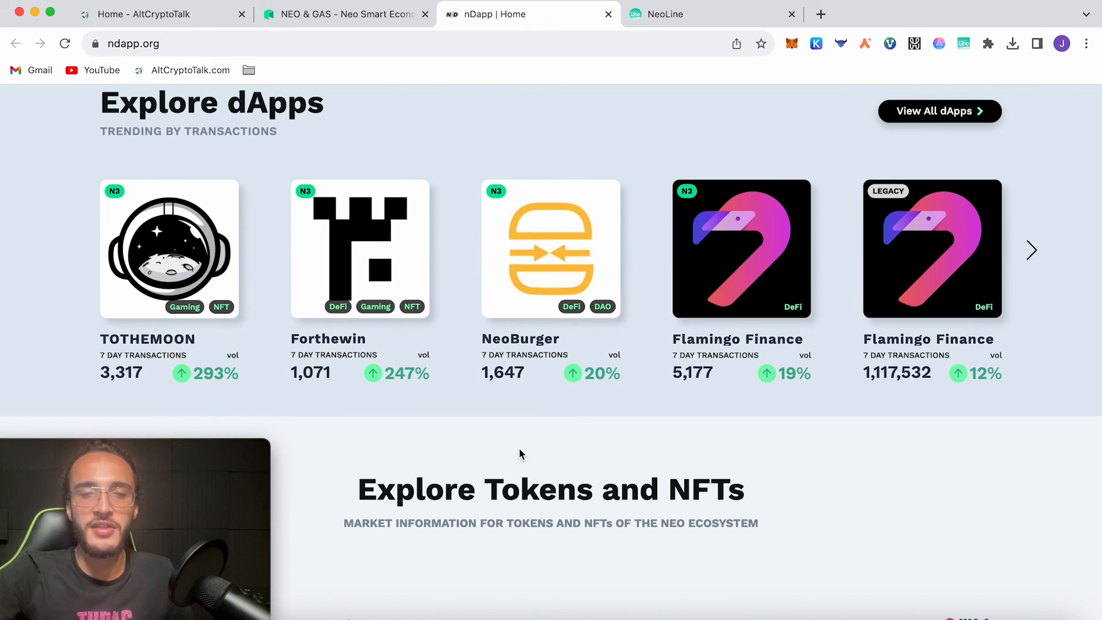
scroll("down", 3)
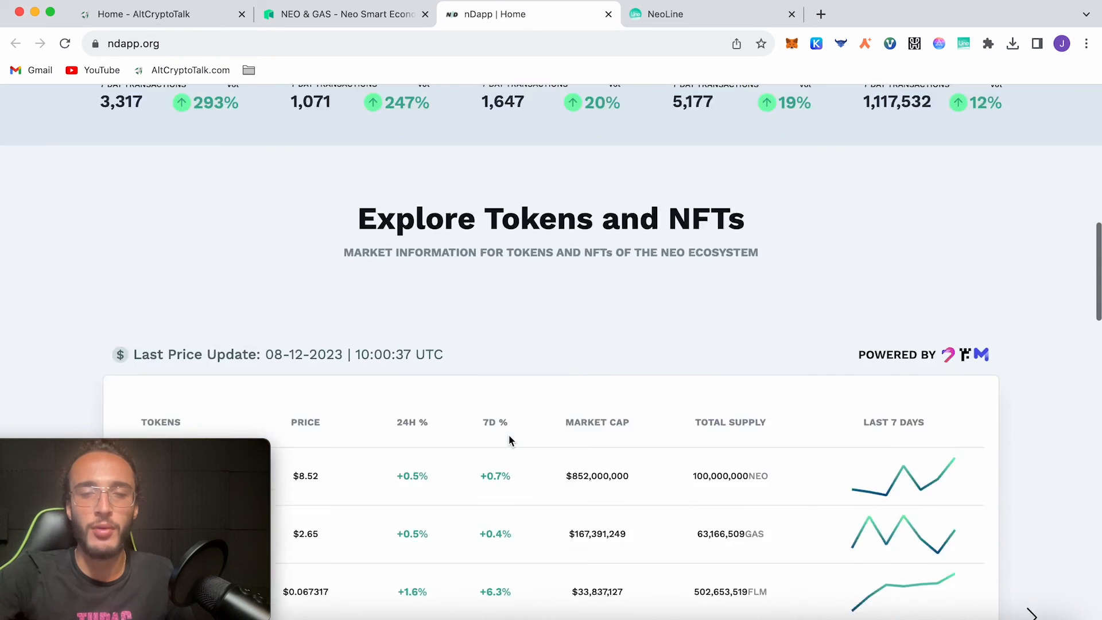
scroll("down", 3)
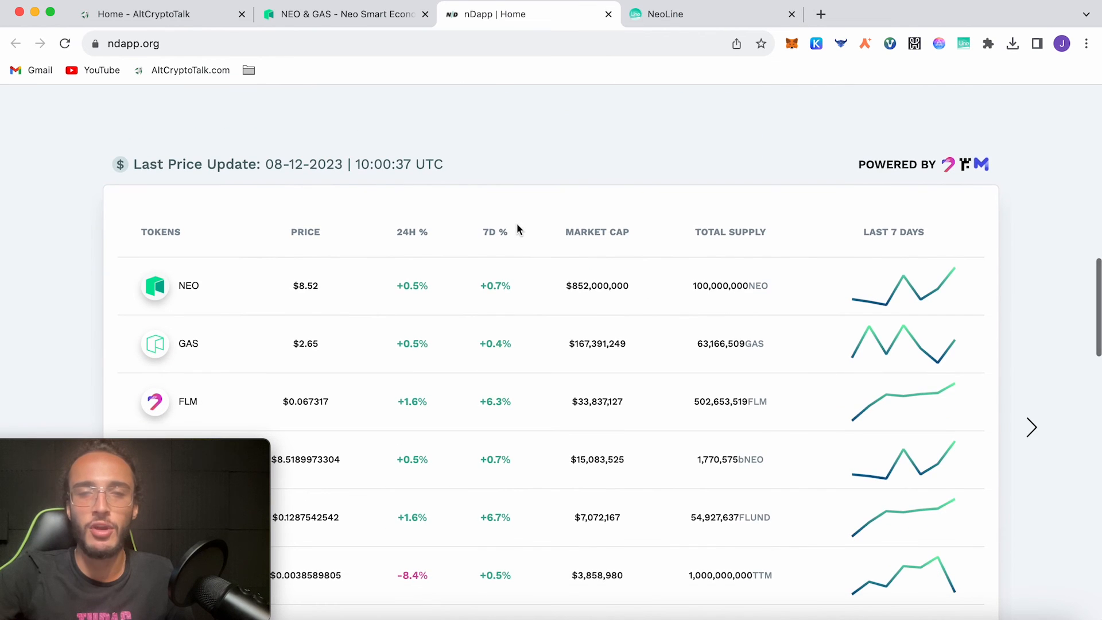
Step: Browse nDapp's dApps overview listing Flamingo Finance, TOTHEMOON and NeoBurger by 24-hour transactions
left_click(572, 111)
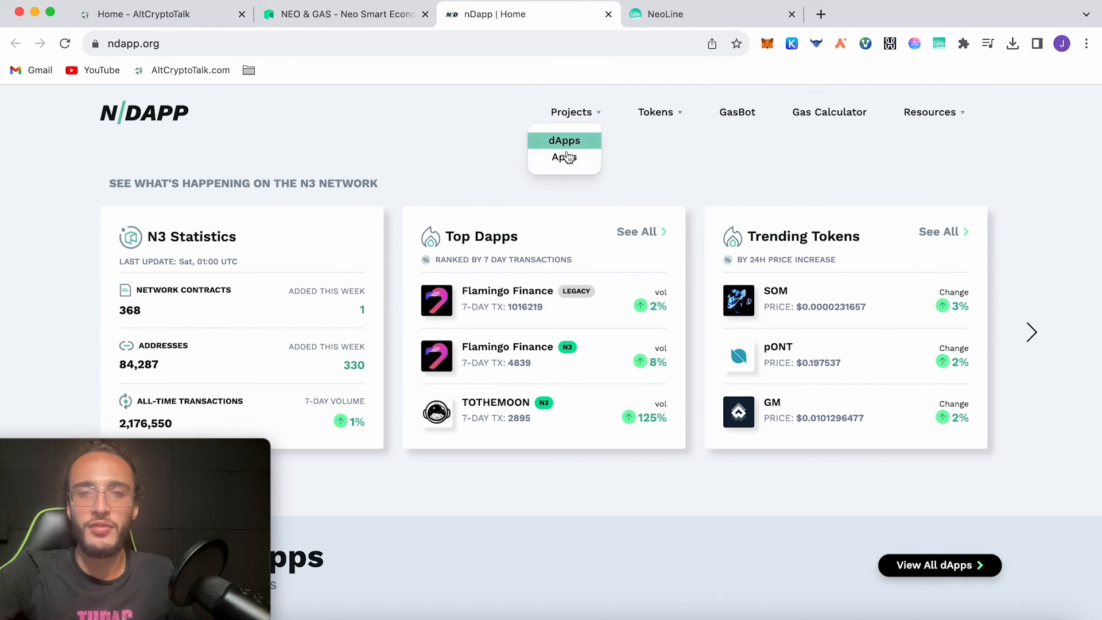
left_click(563, 140)
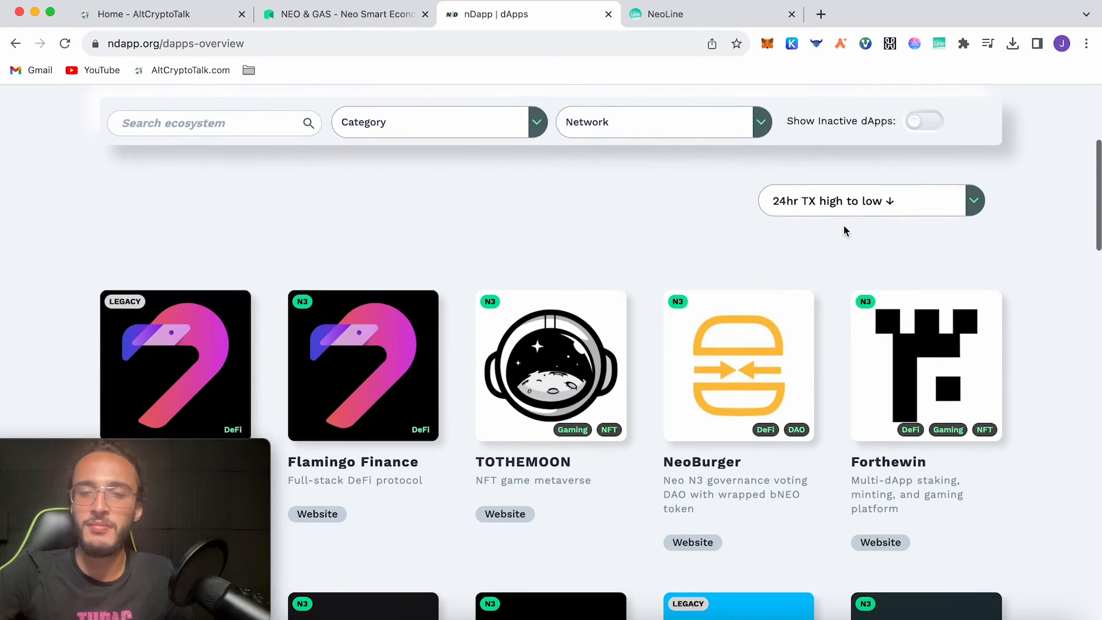
scroll("down", 3)
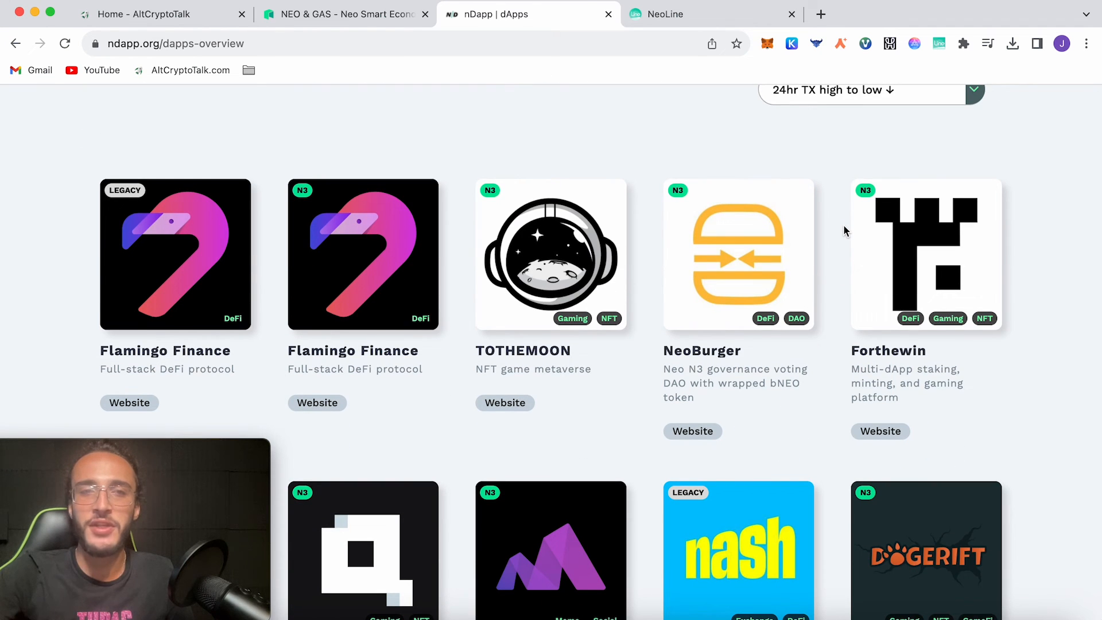
mouse_move(550, 169)
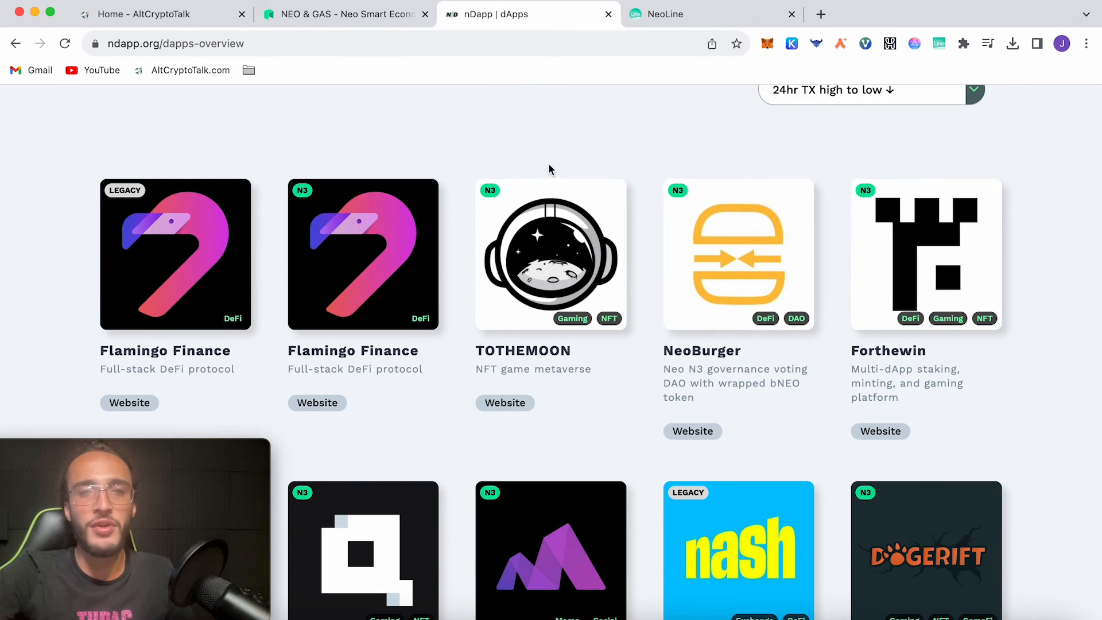
mouse_move(667, 136)
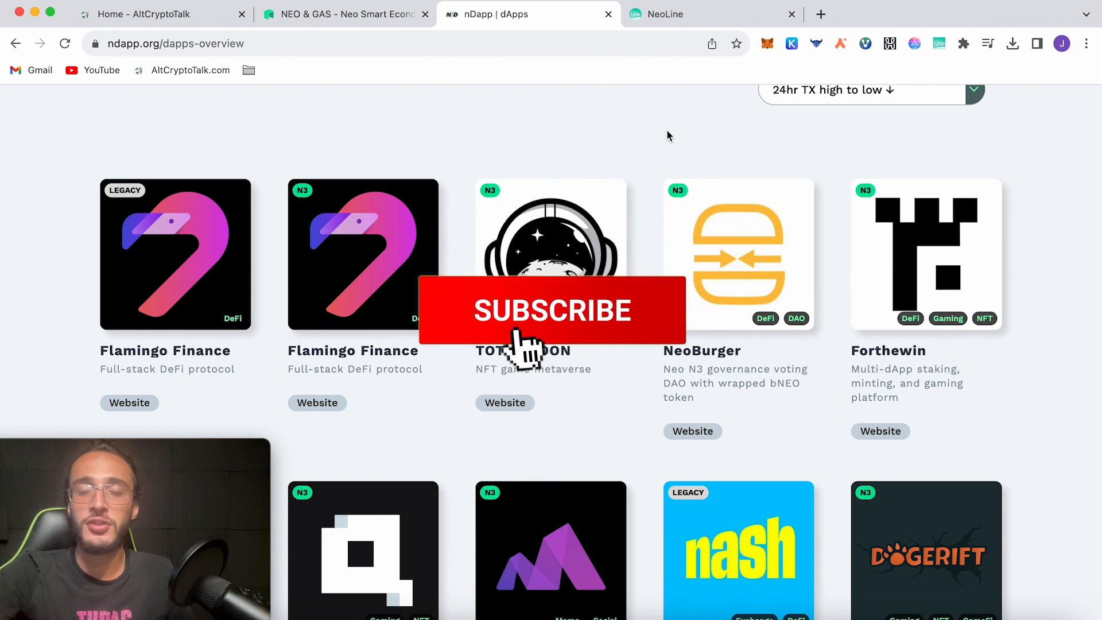
left_click(552, 310)
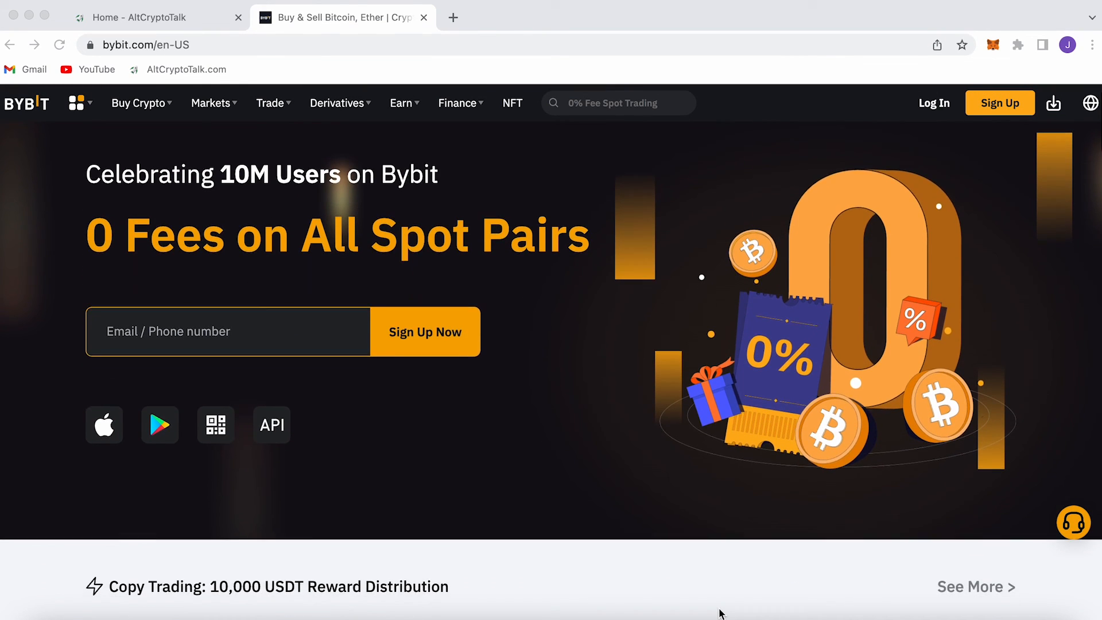
Step: Scroll Bybit's home page down to the 4030 USDT welcome gift, then return to the AltCryptoTalk tab
scroll("down", 3)
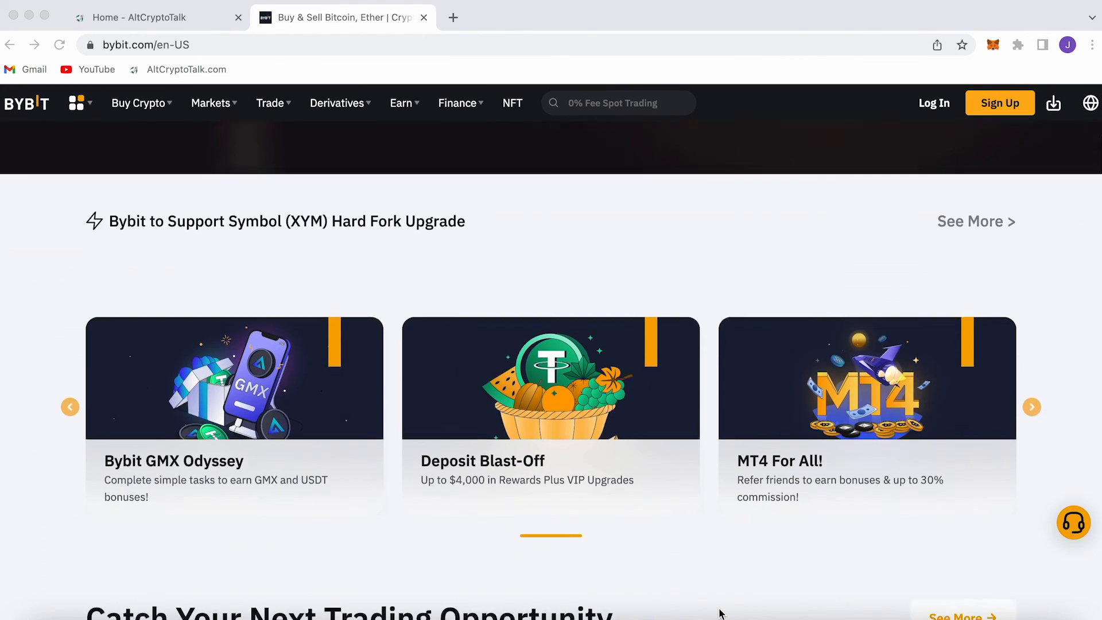
scroll("down", 3)
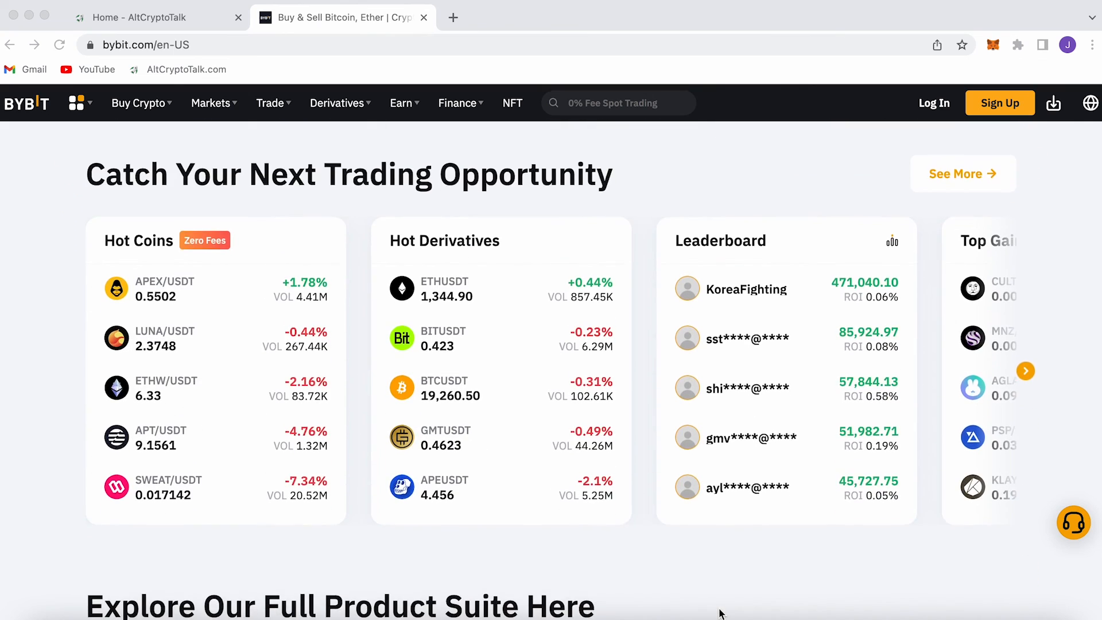
scroll("down", 3)
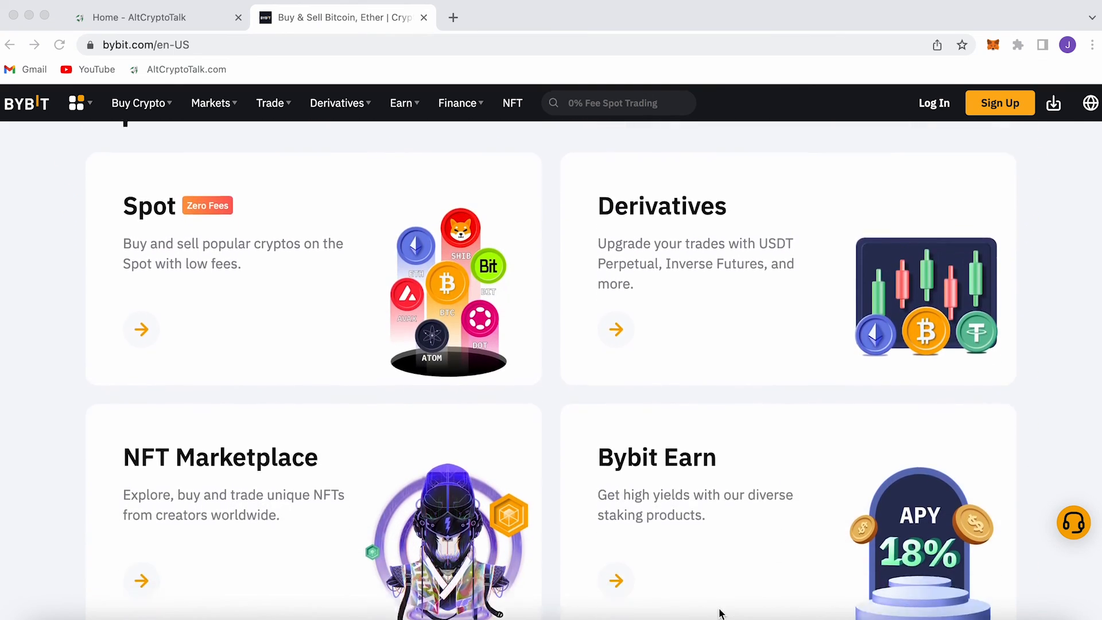
scroll("down", 3)
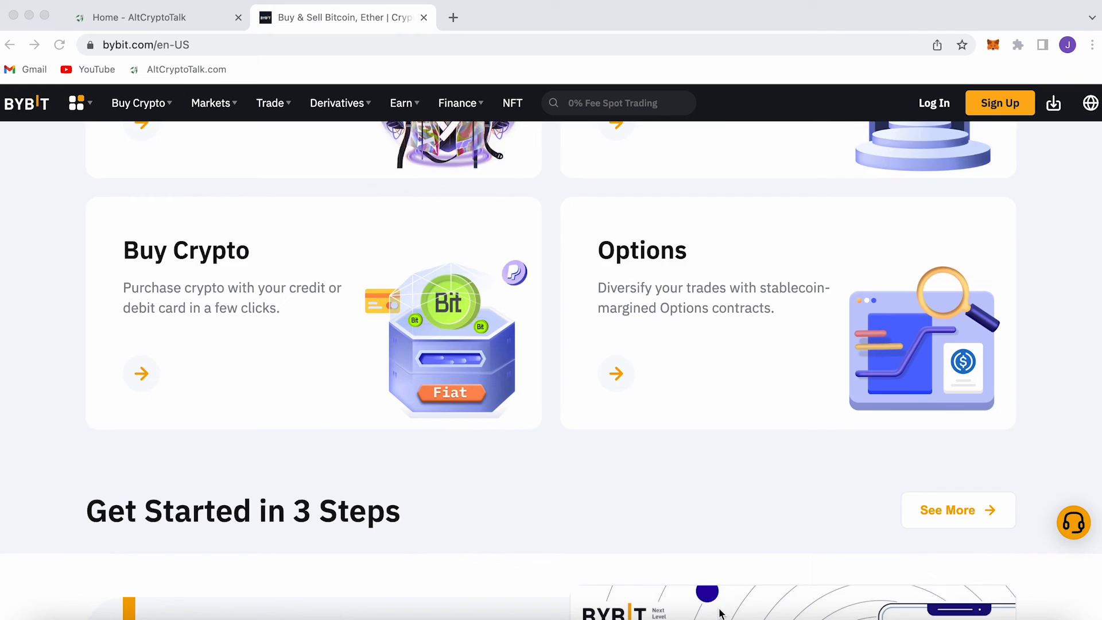
scroll("down", 3)
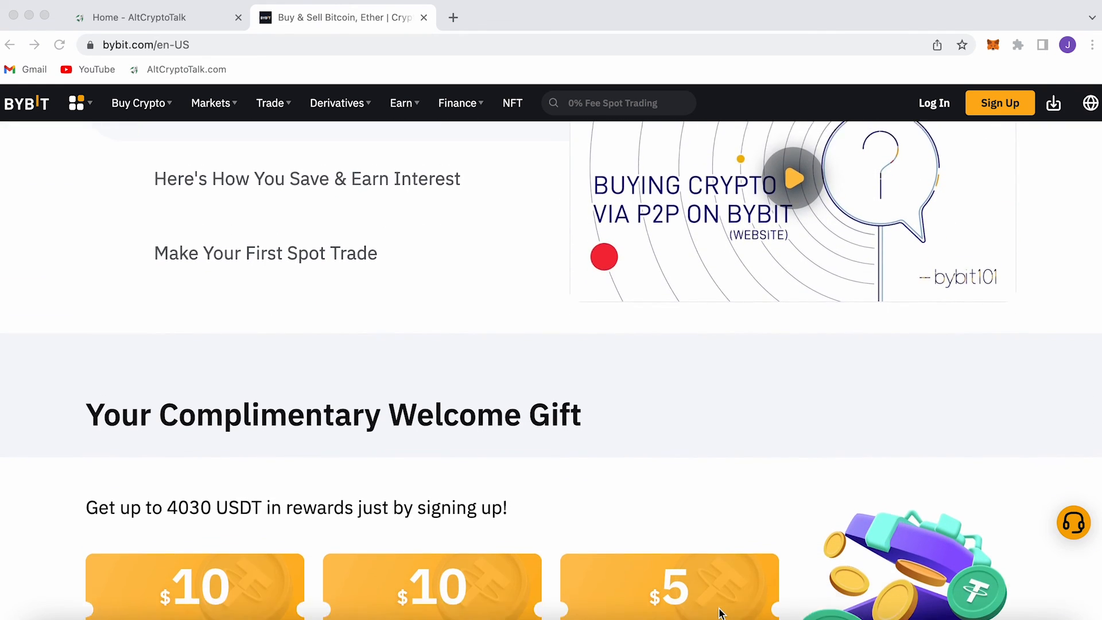
scroll("down", 3)
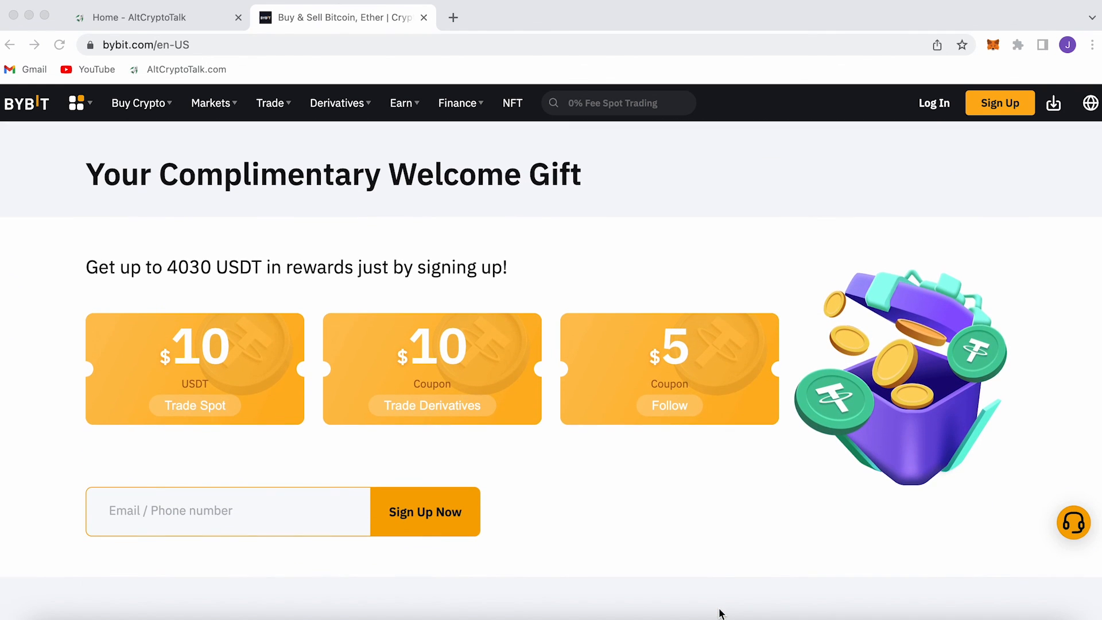
left_click(423, 18)
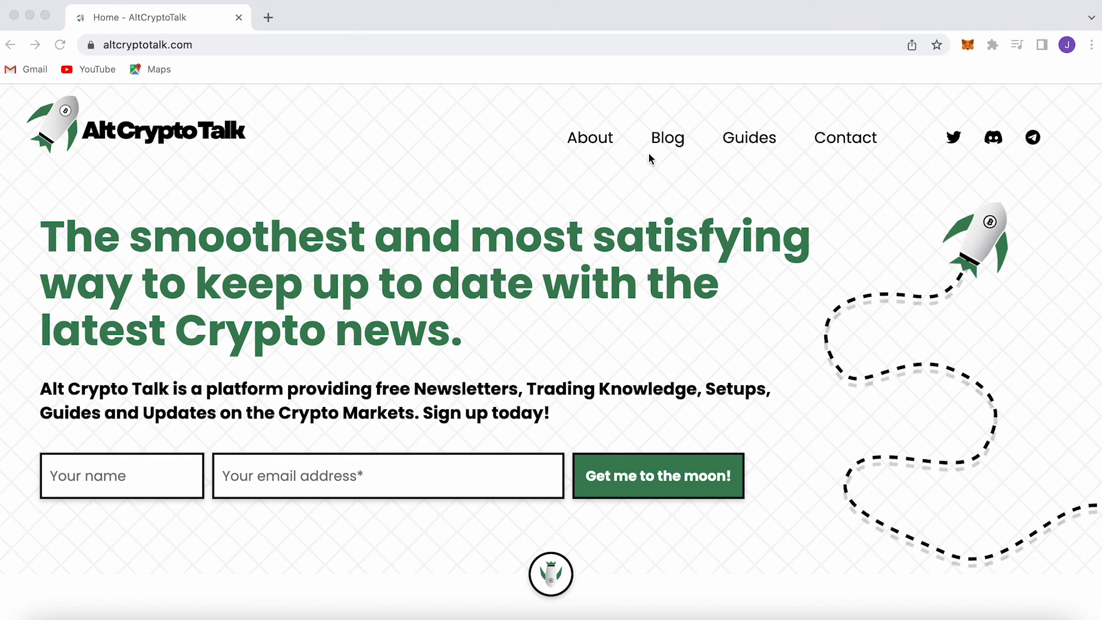
Step: View the Crypto Guides page with cookies accepted, down to the project review guides
left_click(748, 136)
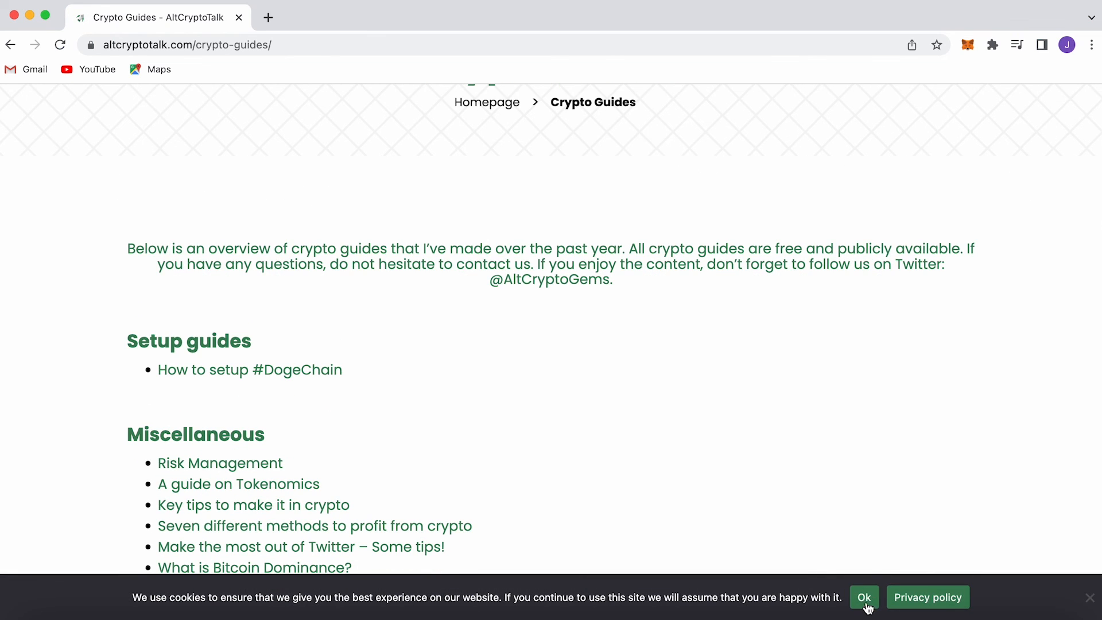
left_click(863, 597)
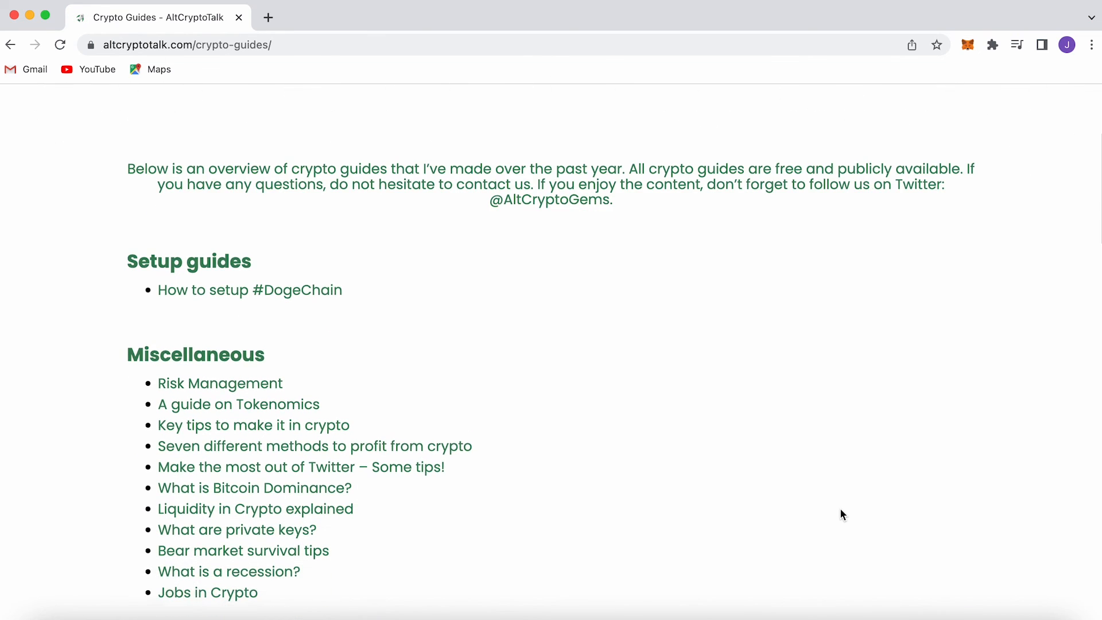
scroll("down", 3)
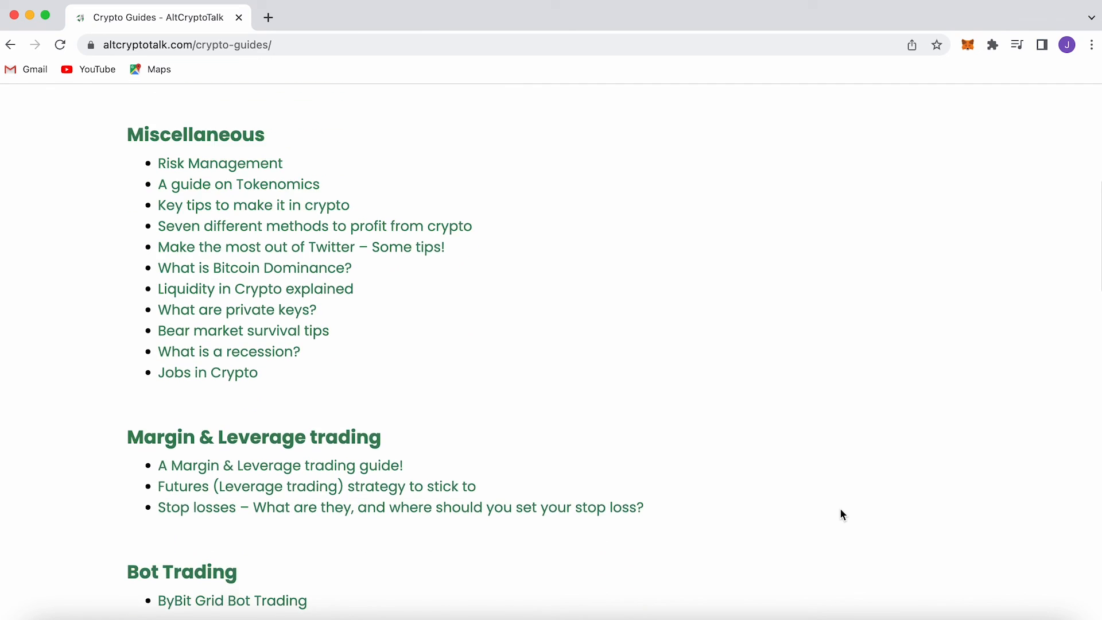
scroll("down", 3)
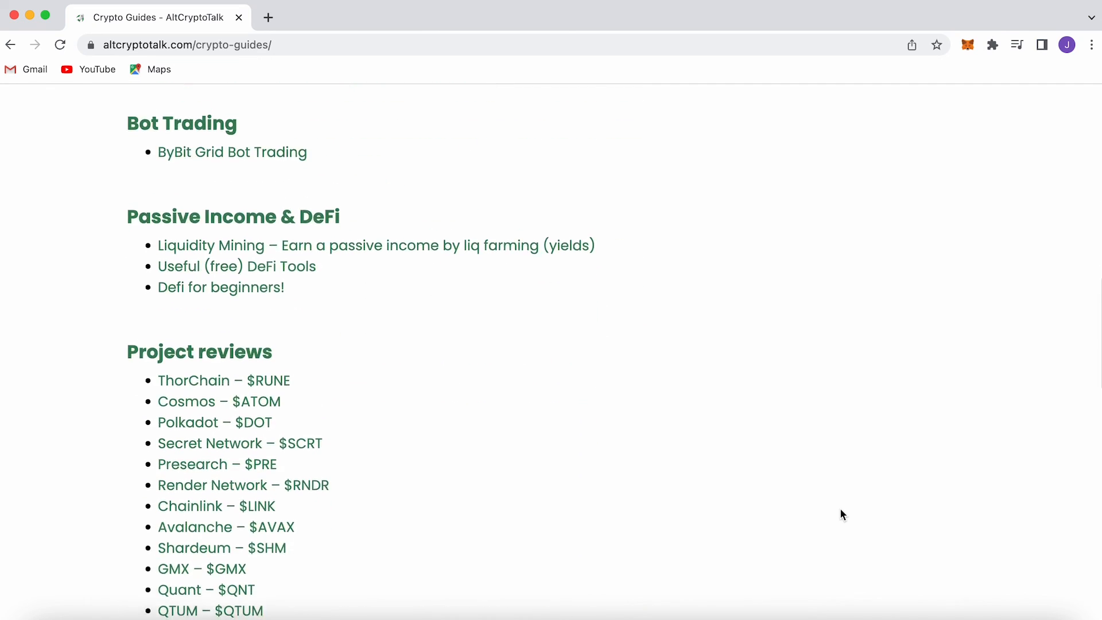